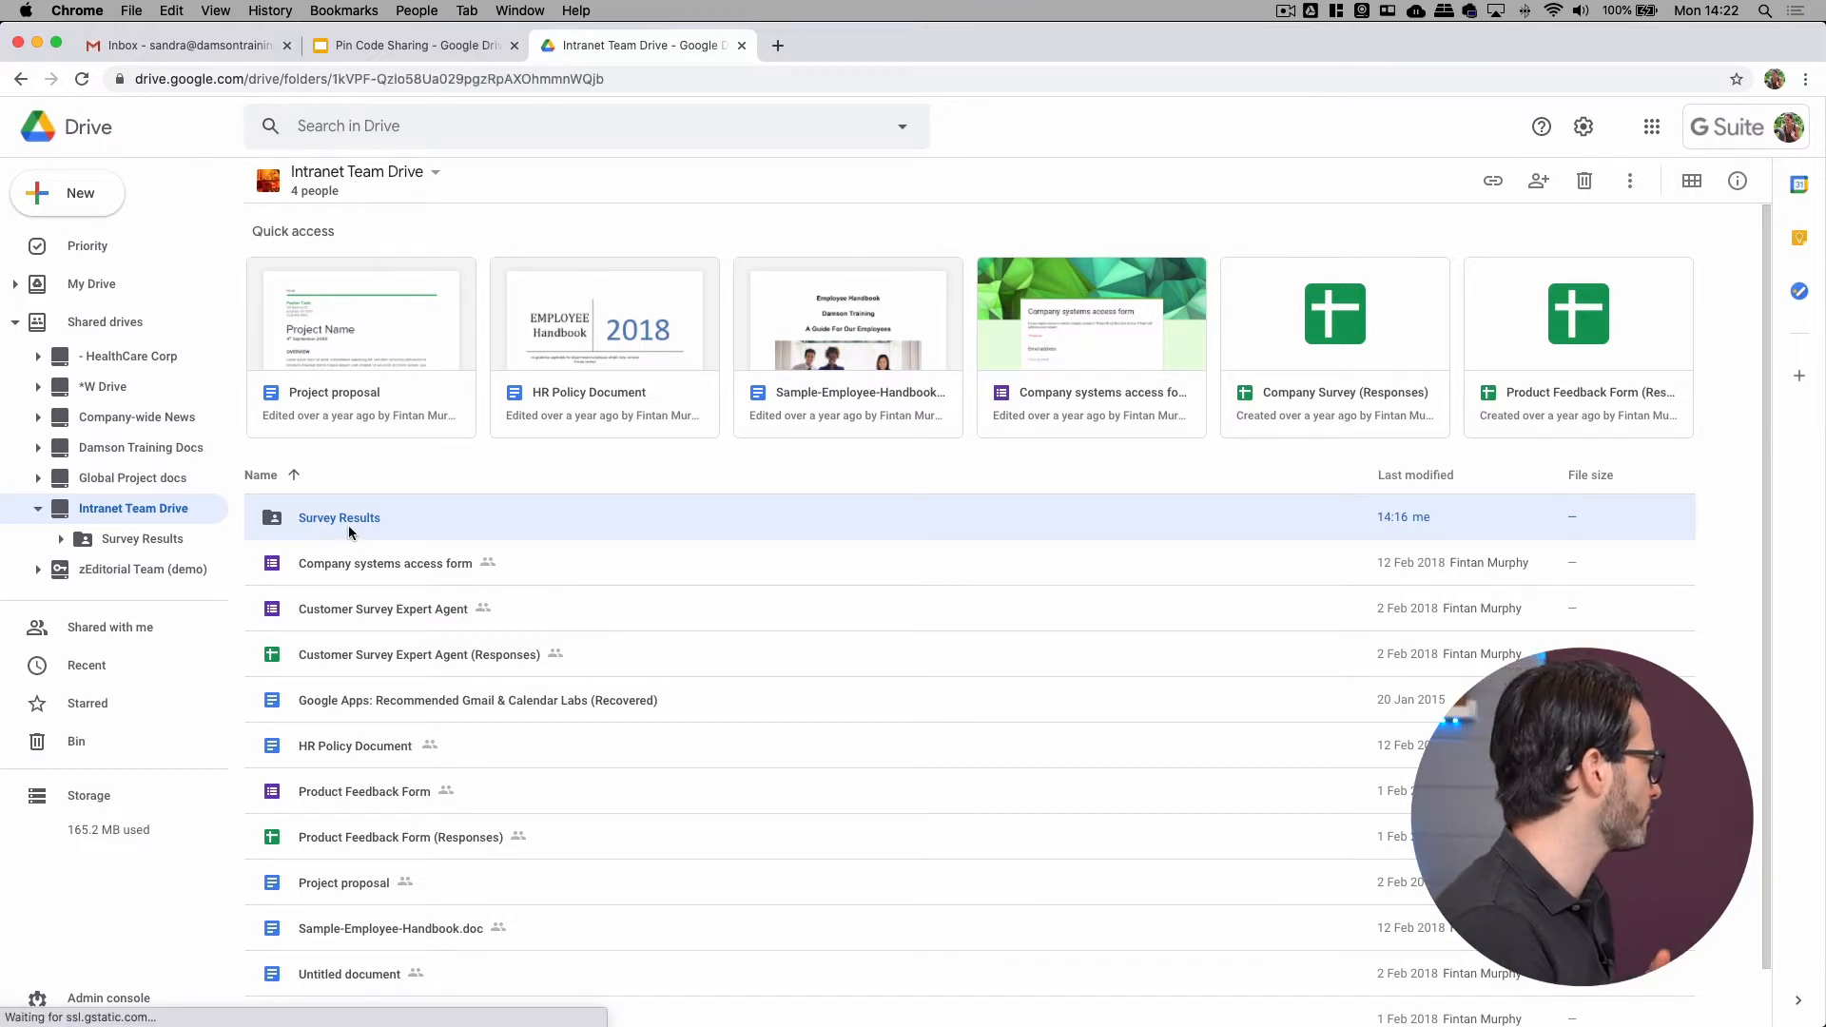
Step: Open sharing for the Survey Results folder and review its Guests, Members and All access lists
{"action": "double_click", "coordinate": [338, 518]}
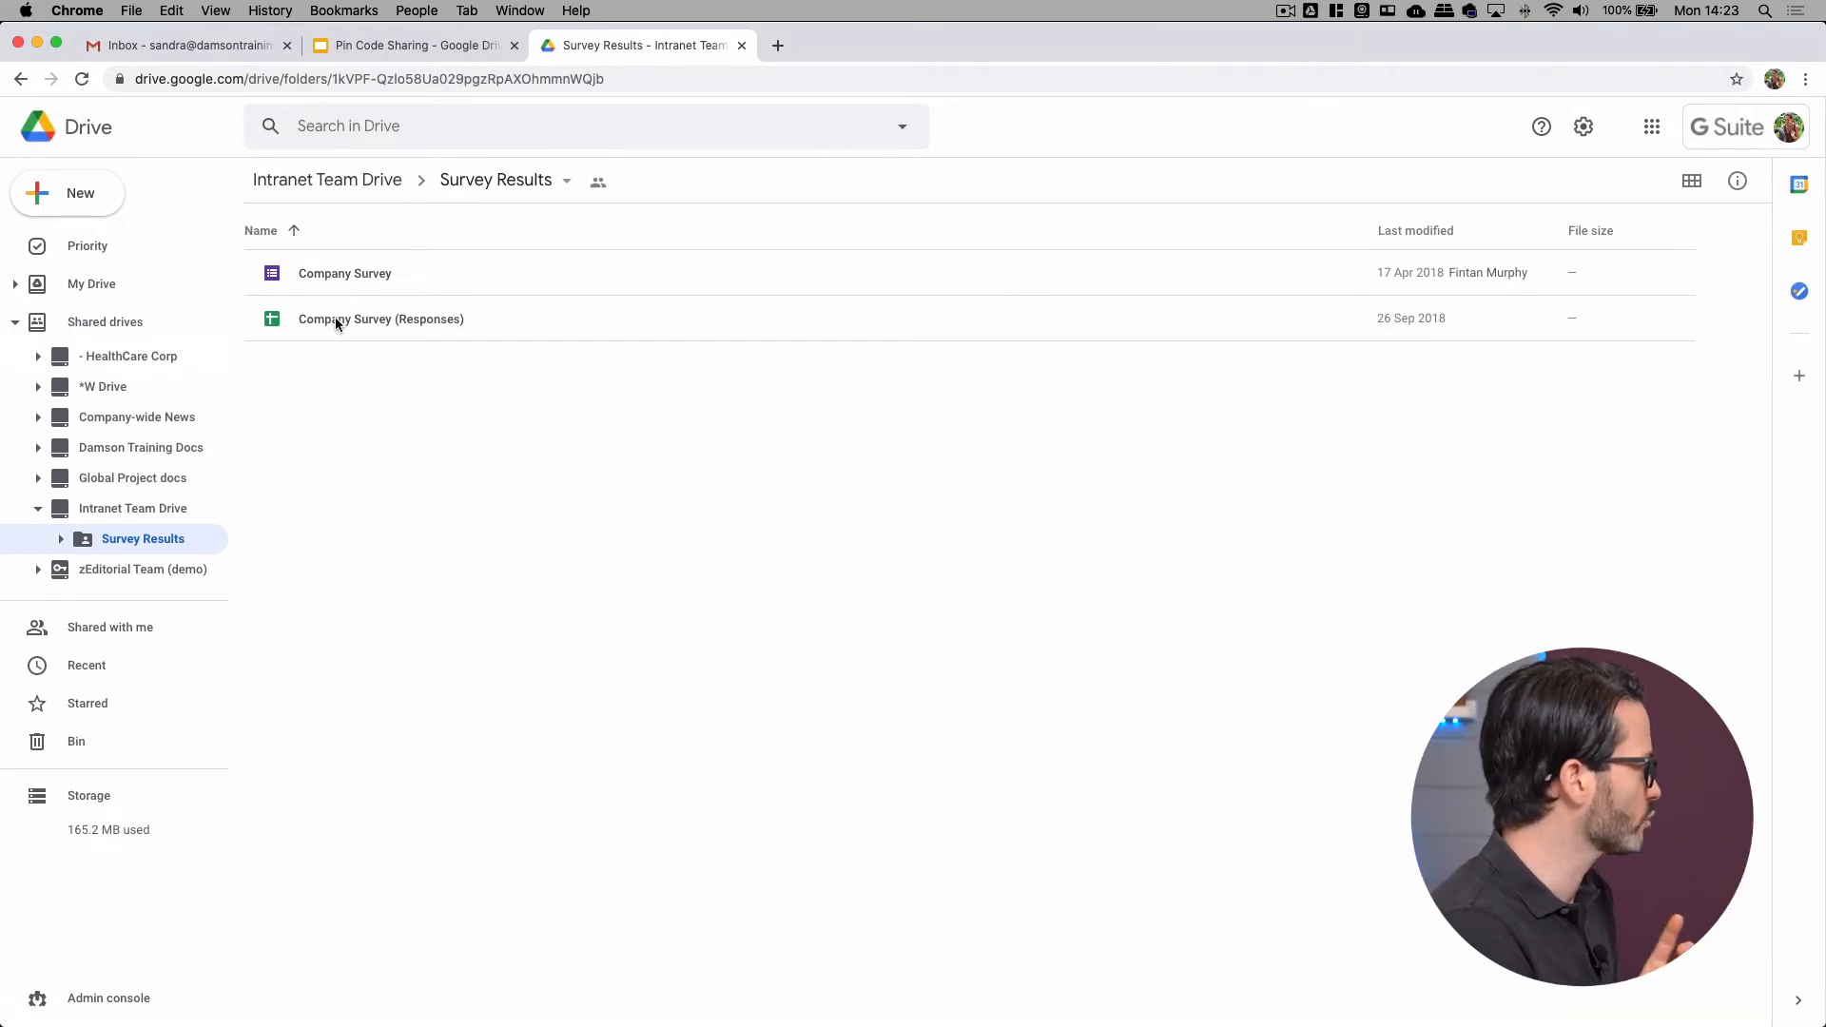
{"action": "mouse_move", "coordinate": [326, 180]}
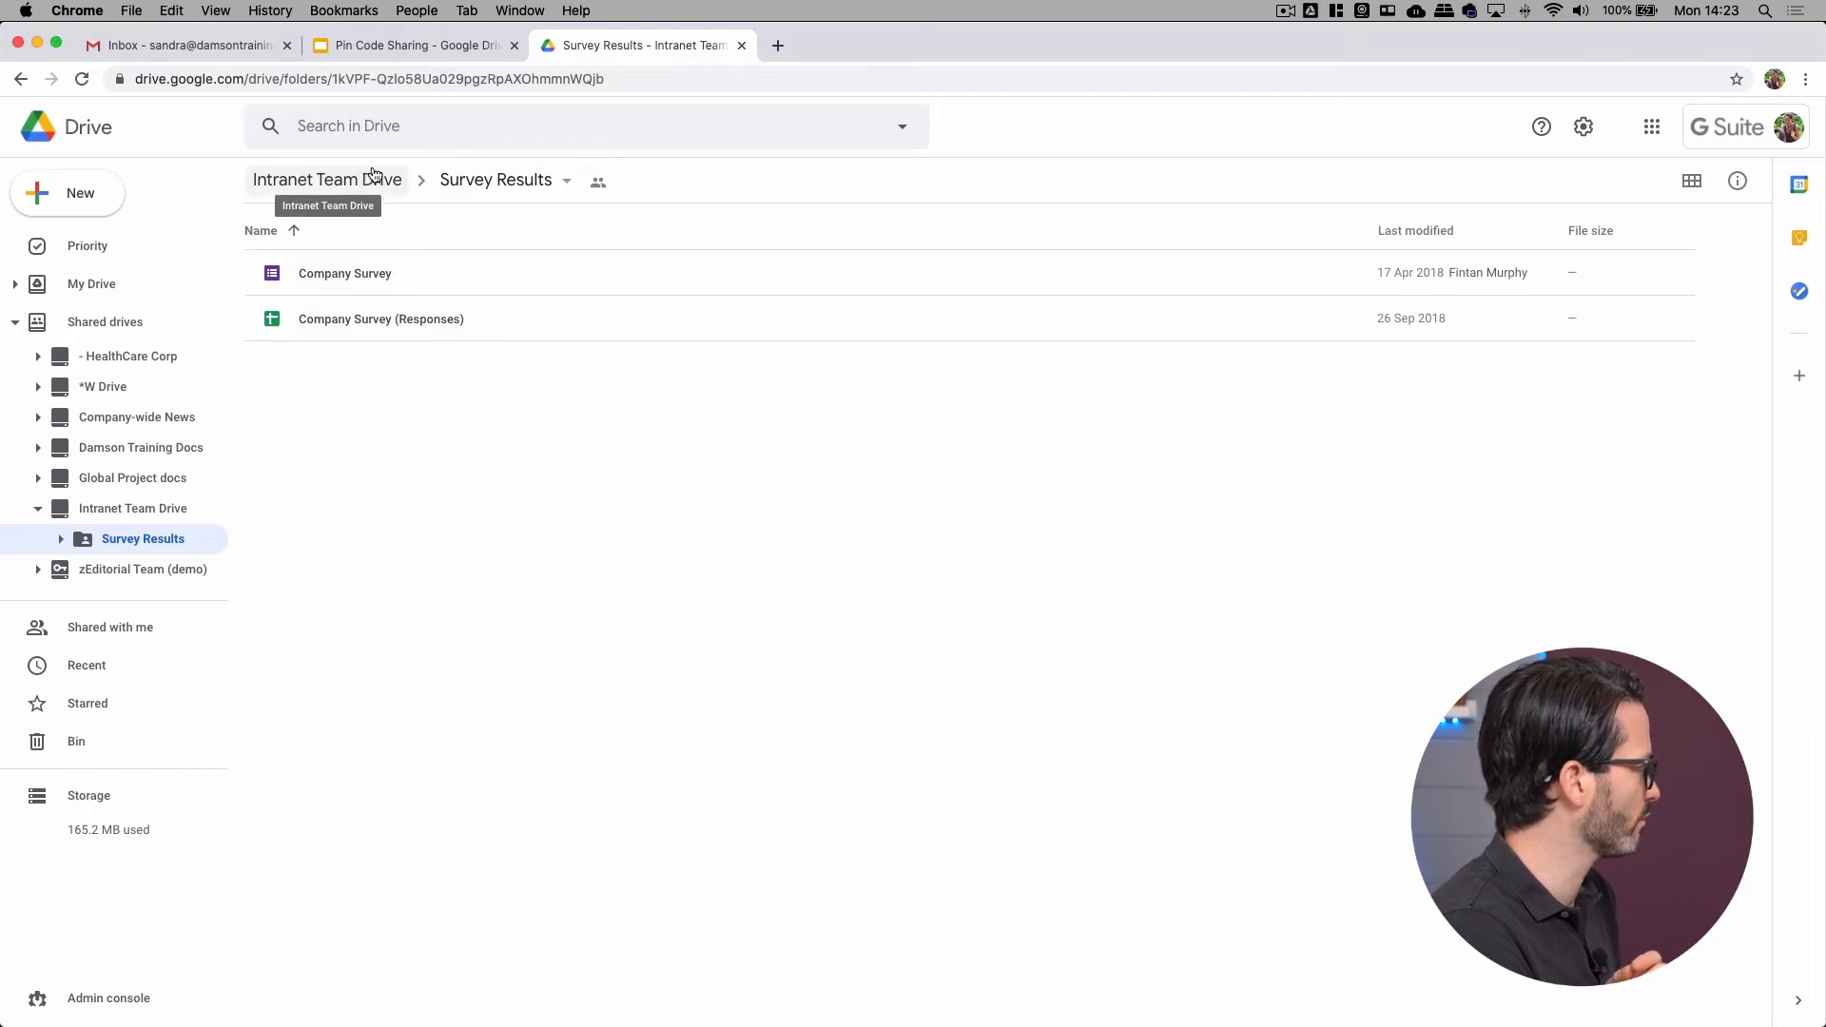
{"action": "left_click", "coordinate": [327, 179]}
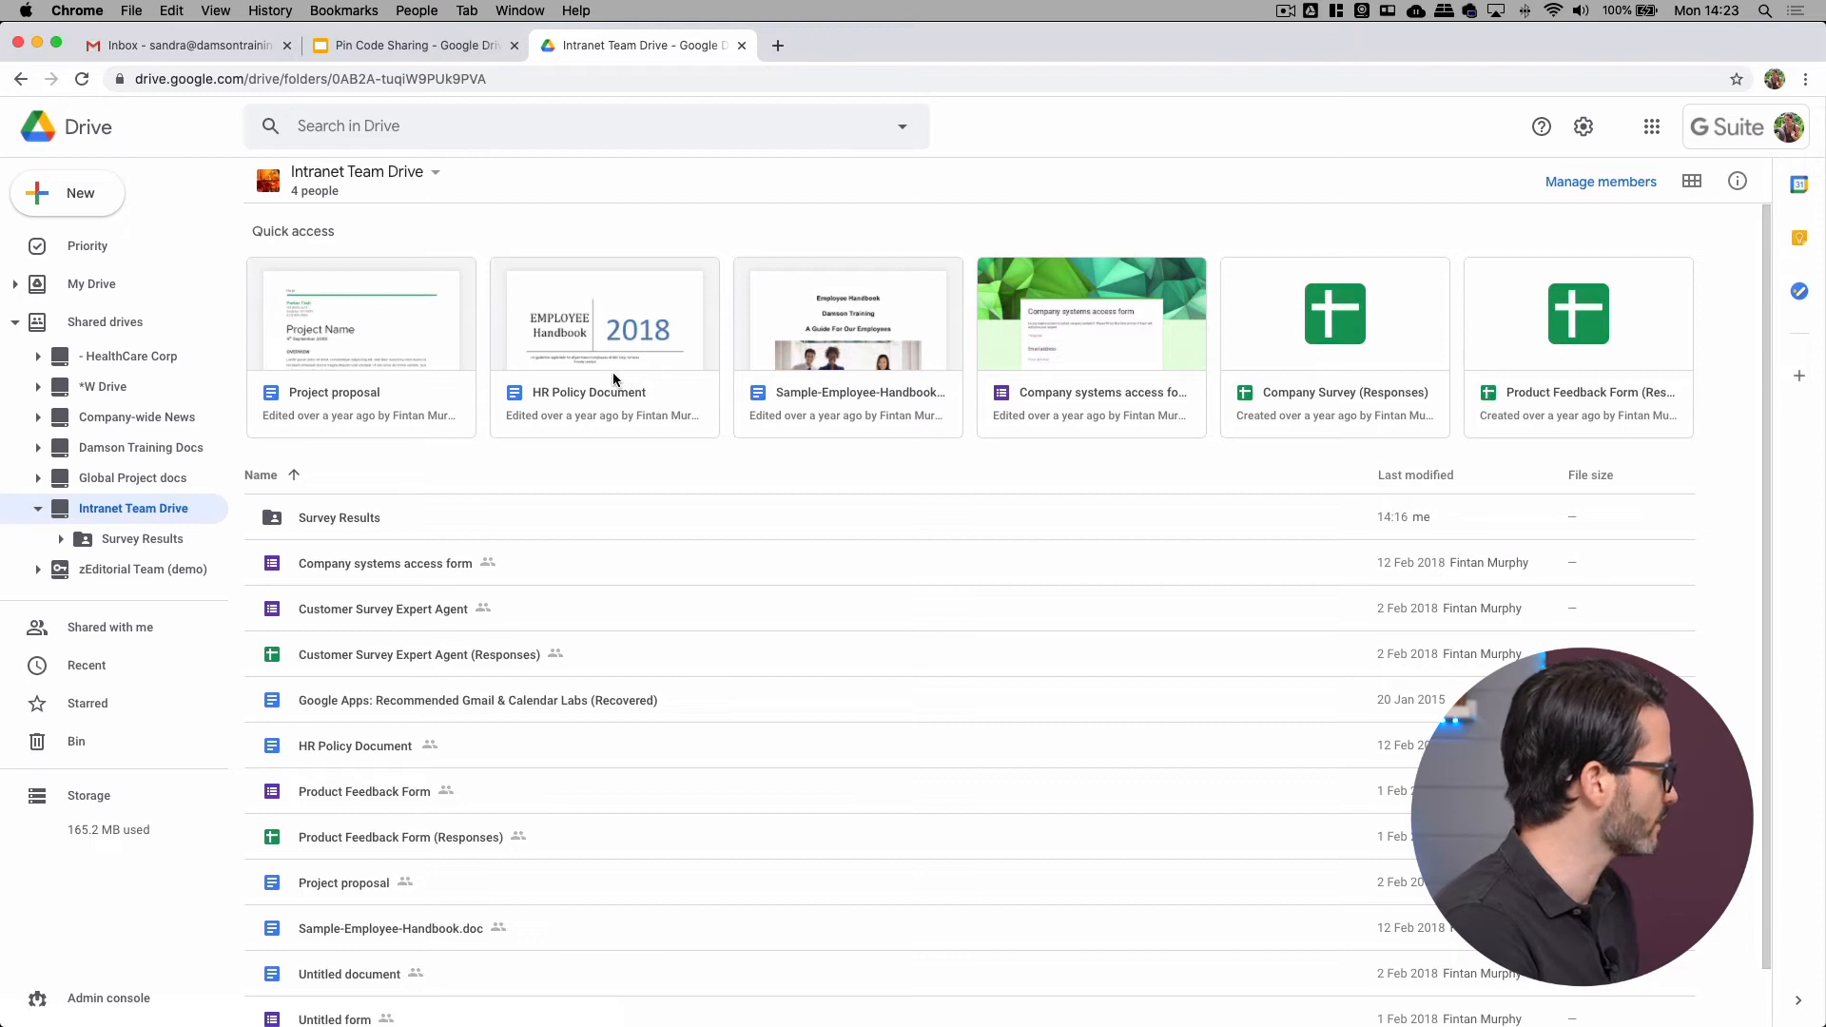
{"action": "right_click", "coordinate": [339, 517]}
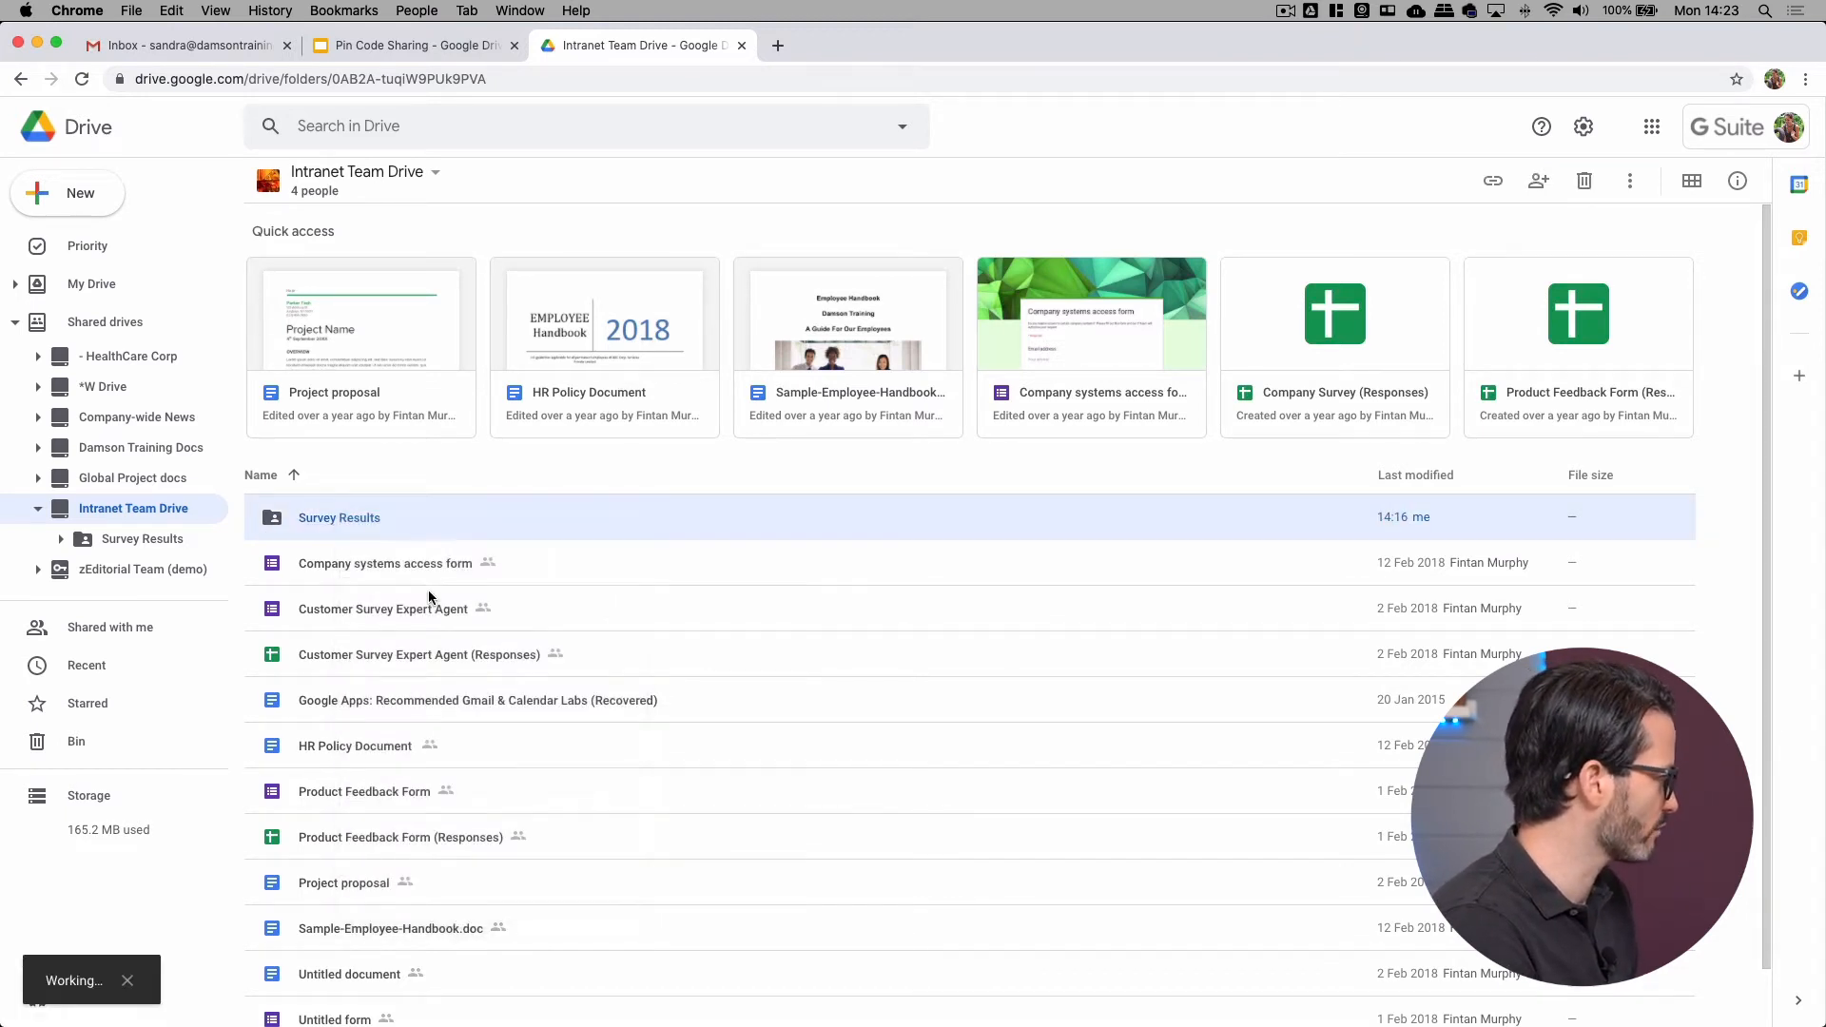
{"action": "left_click", "coordinate": [1539, 181]}
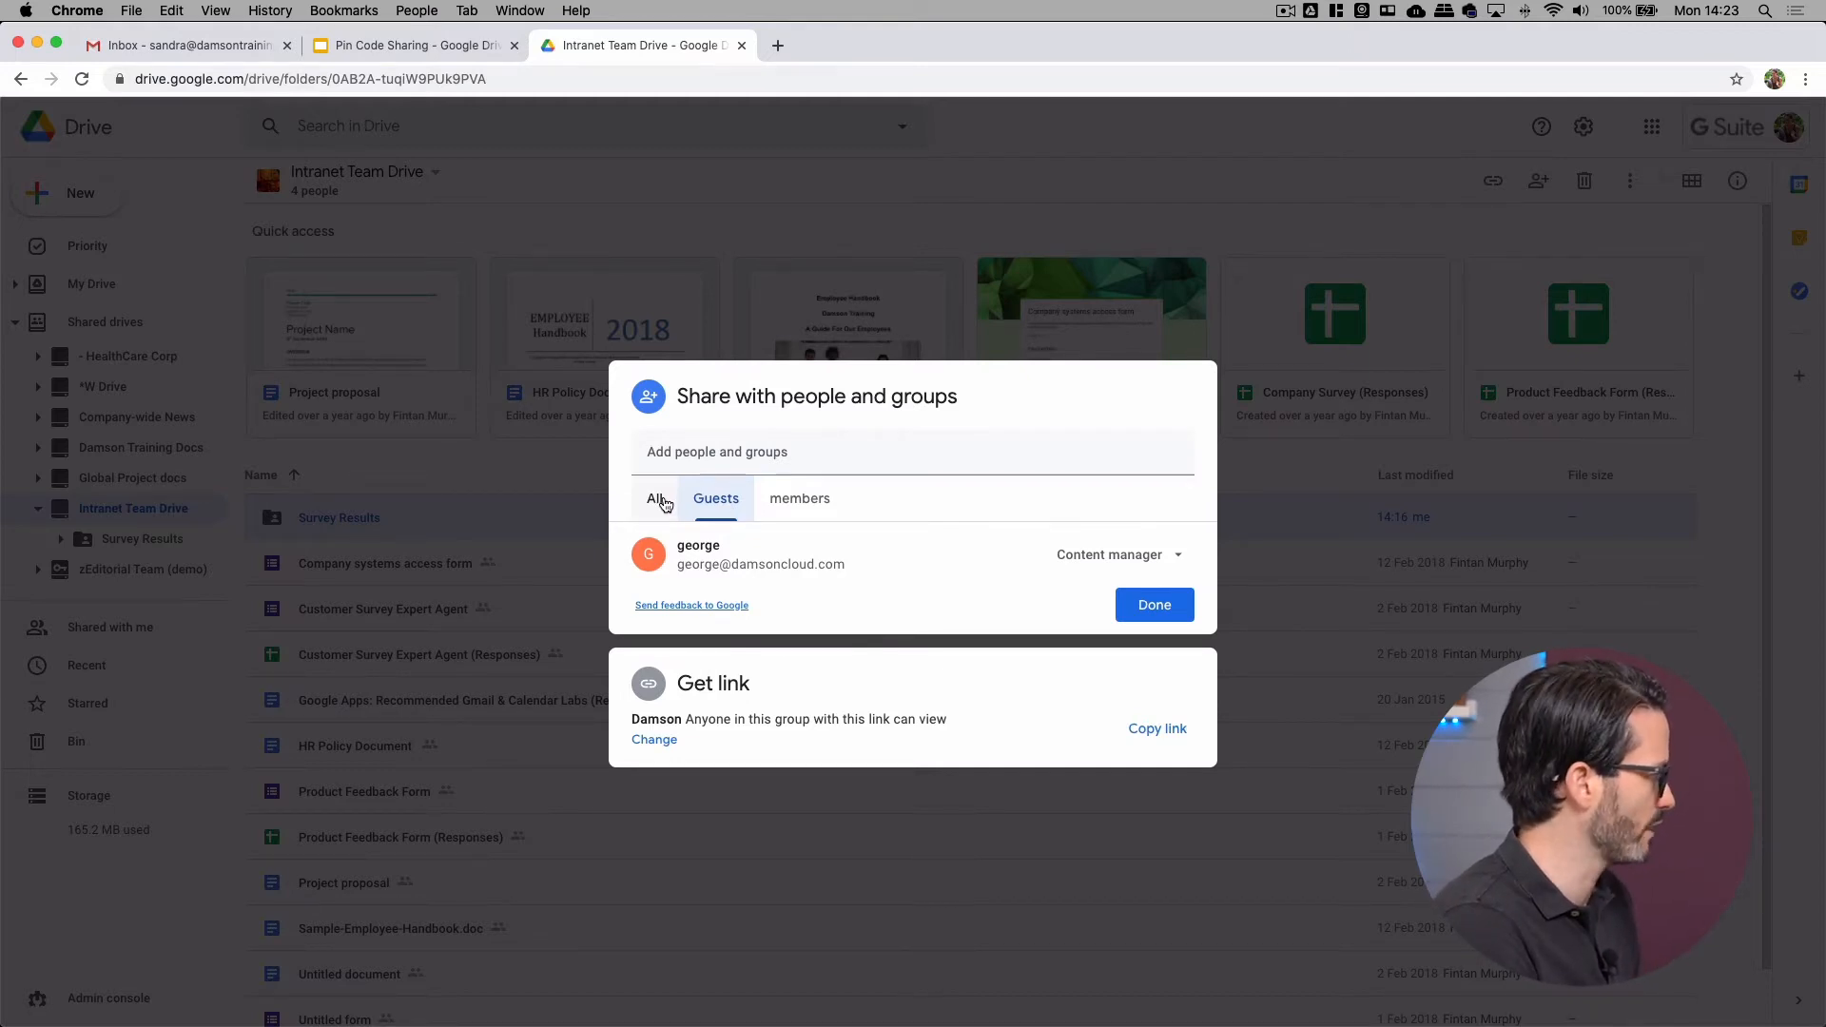
{"action": "left_click", "coordinate": [655, 499]}
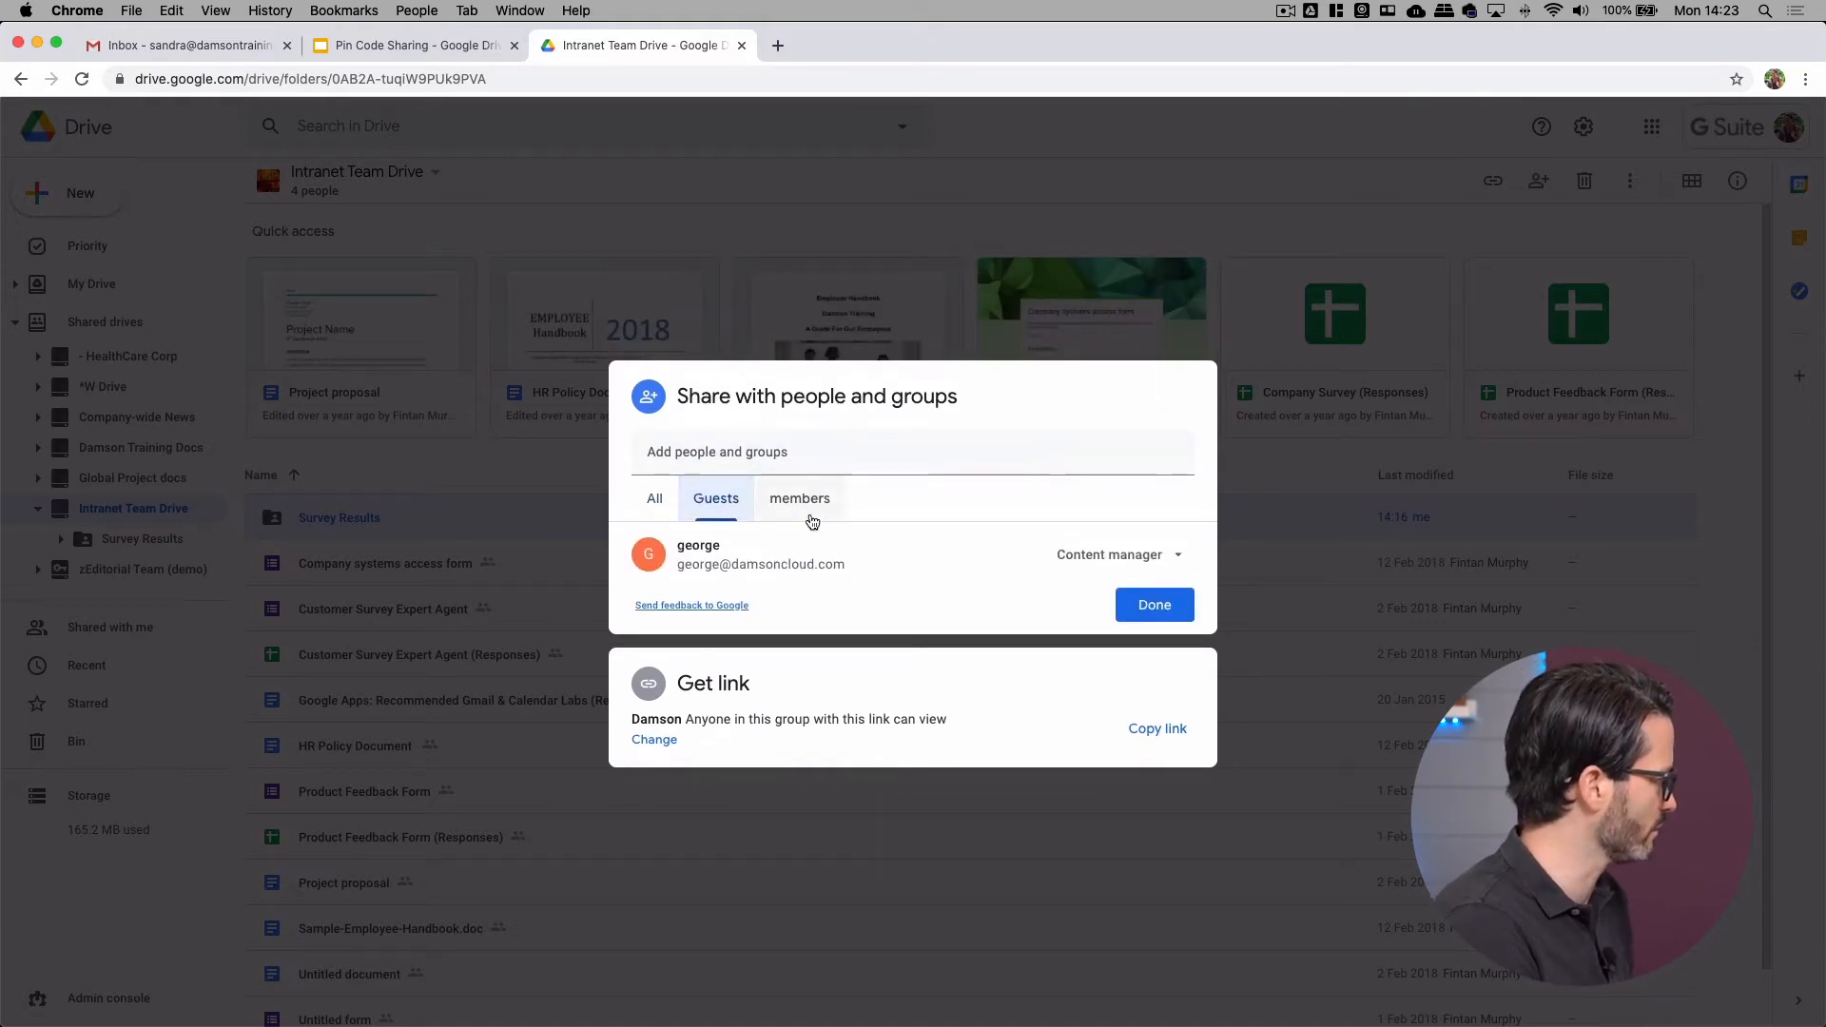
{"action": "left_click", "coordinate": [800, 424]}
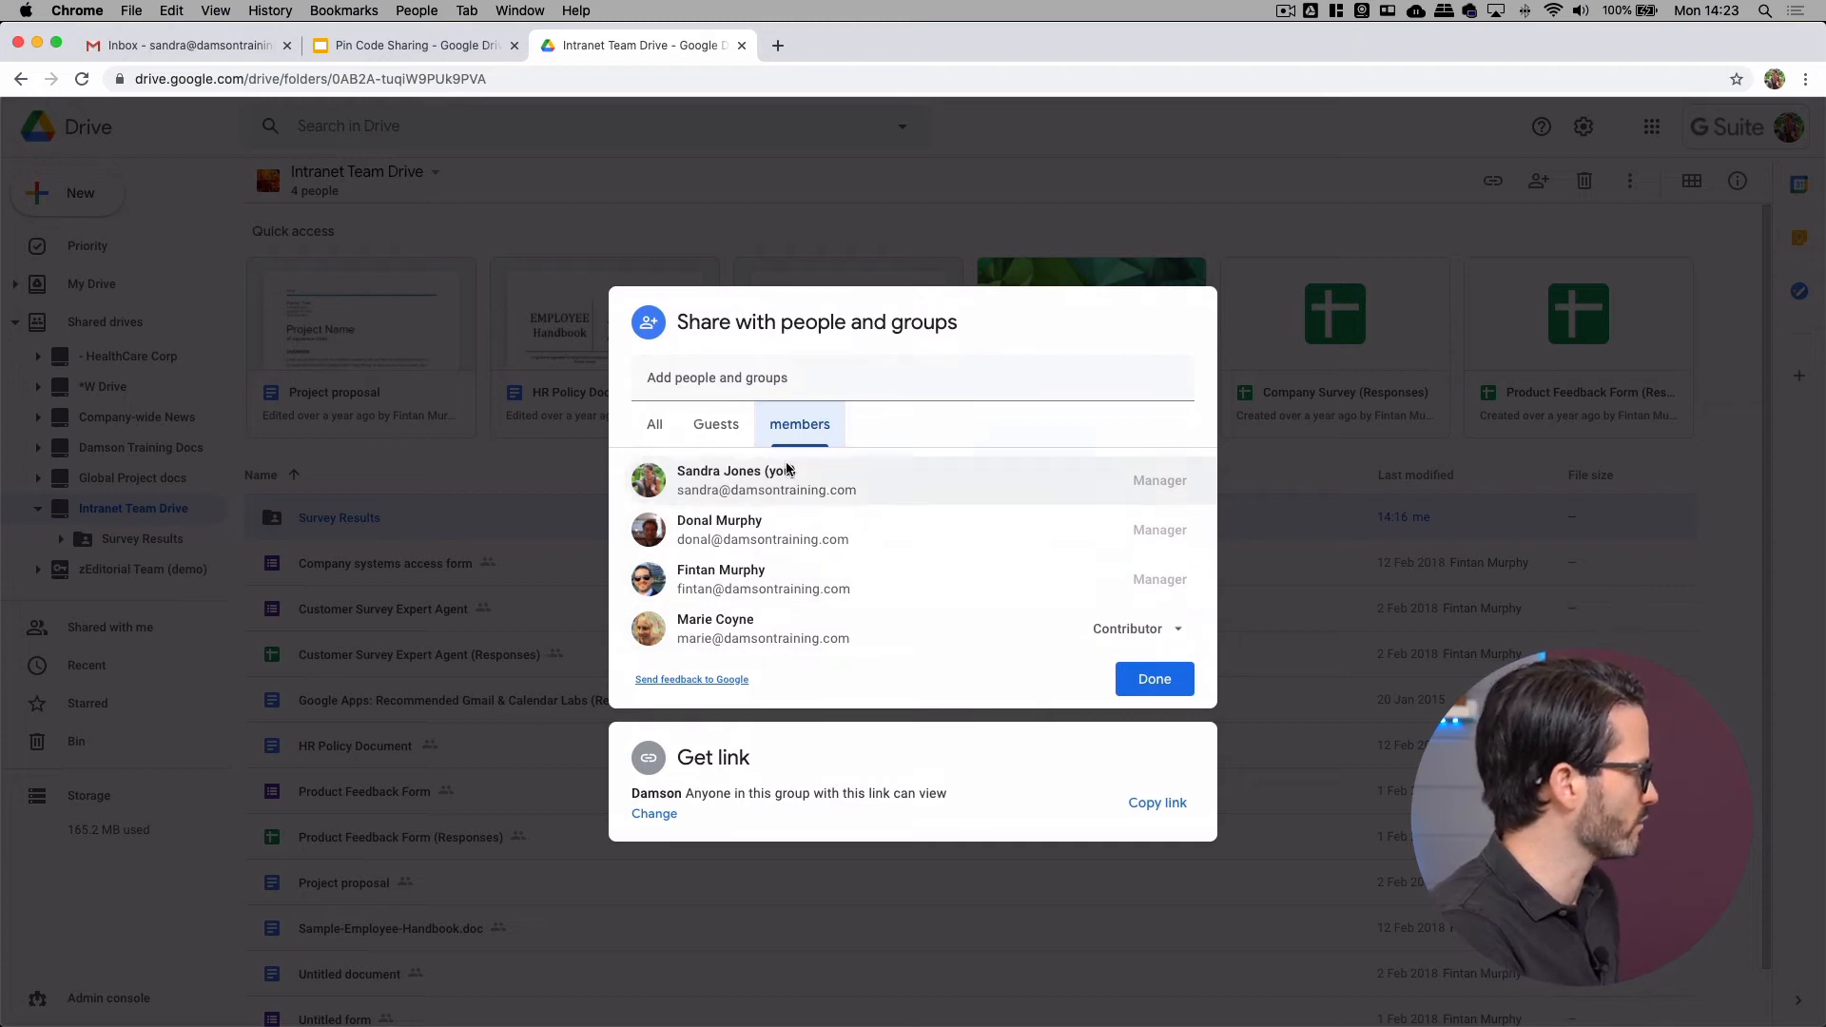
{"action": "mouse_move", "coordinate": [715, 424]}
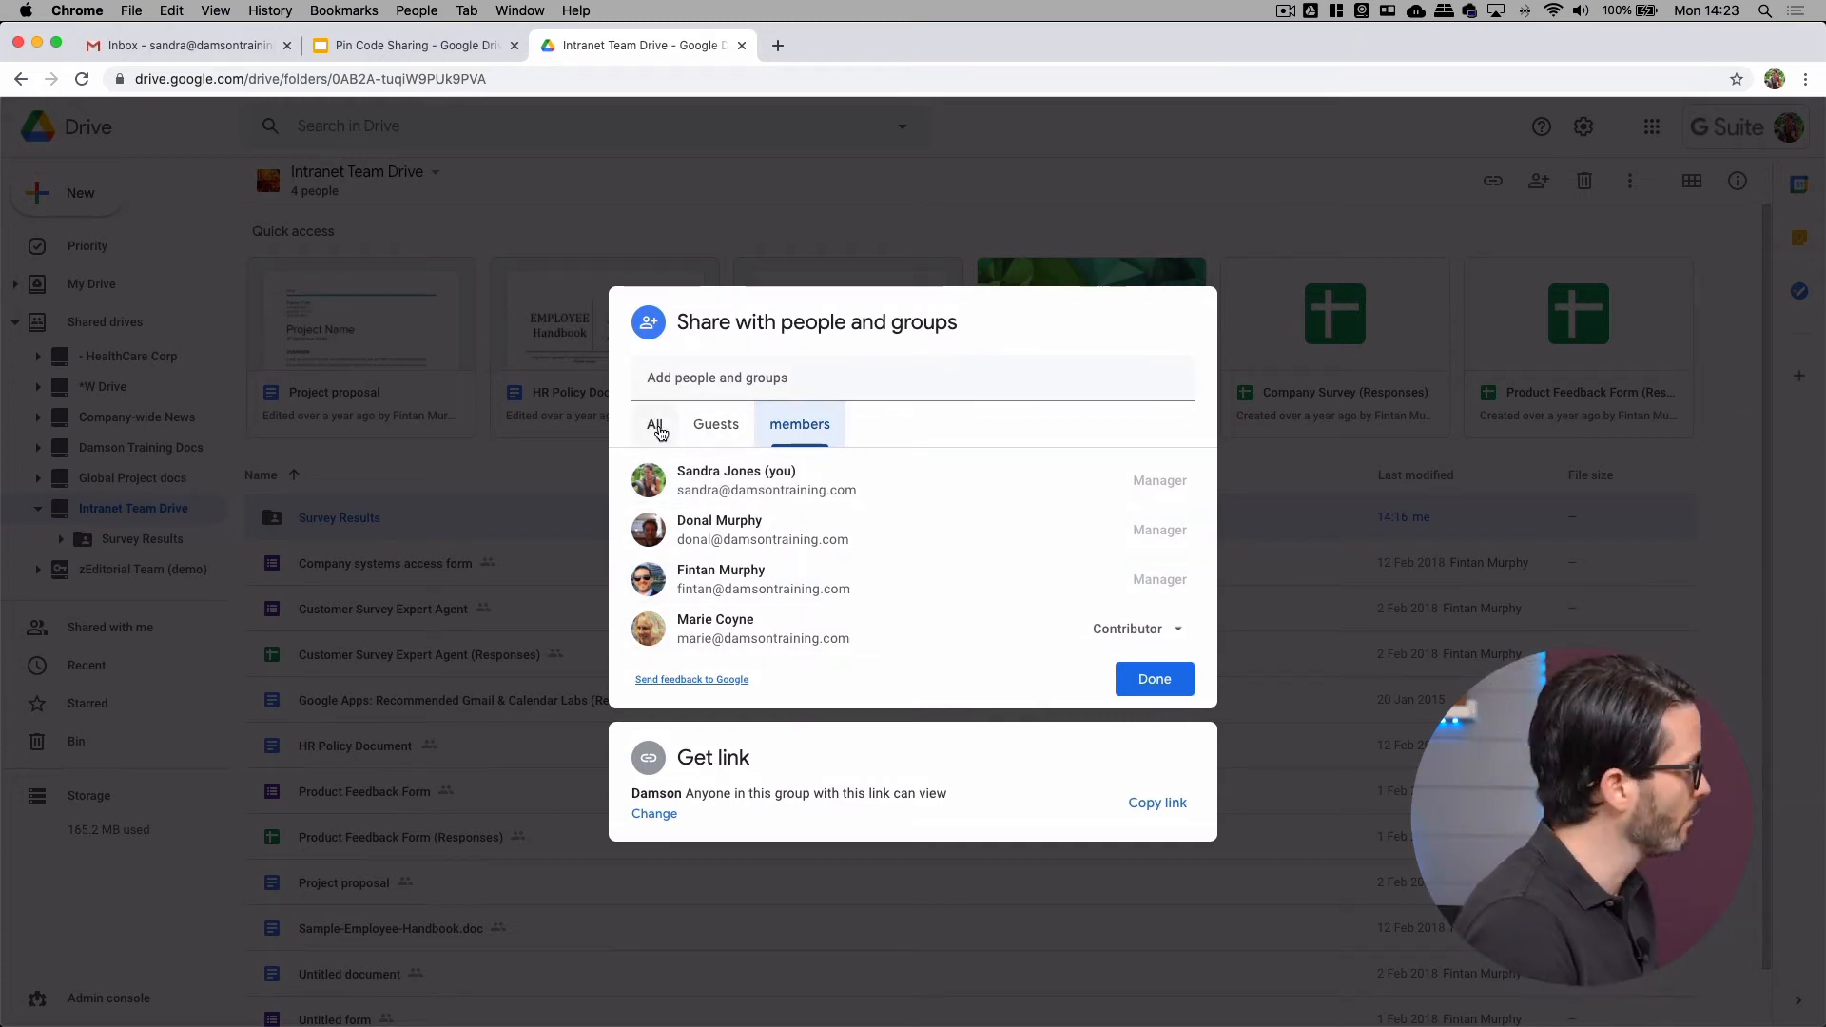
{"action": "left_click", "coordinate": [654, 424]}
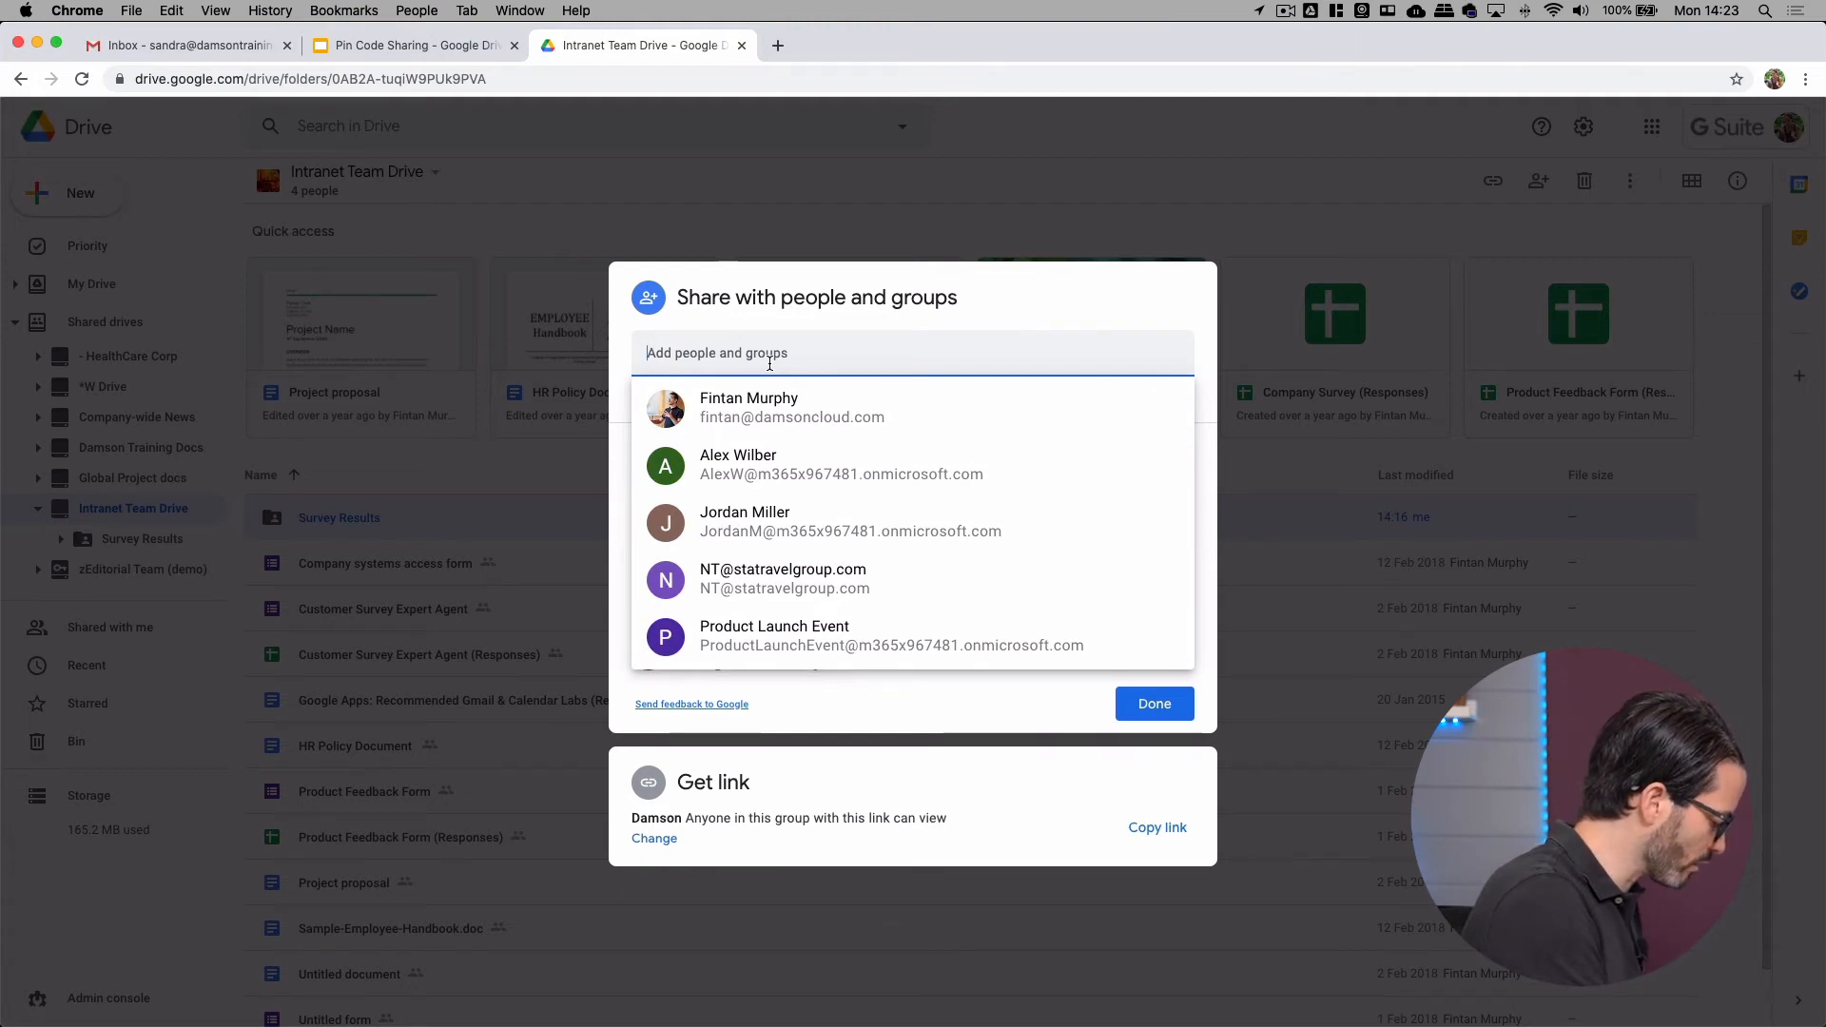
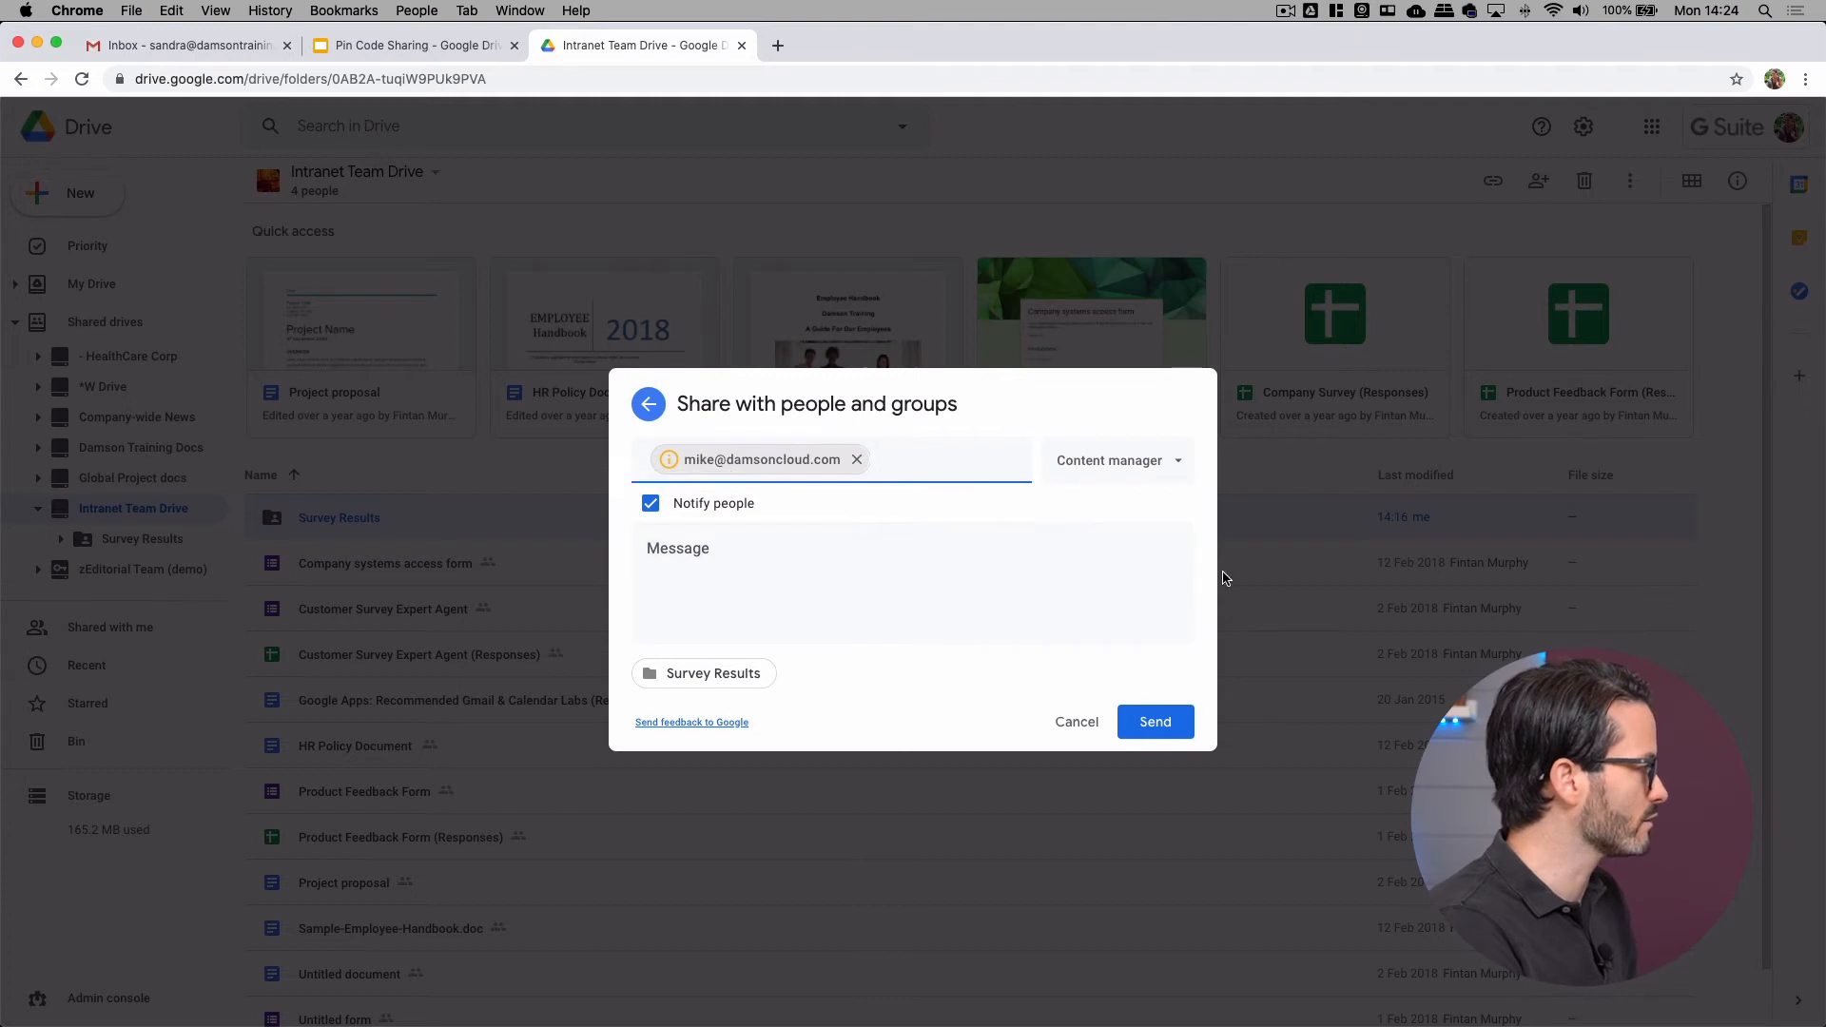
{"action": "left_click", "coordinate": [1115, 458]}
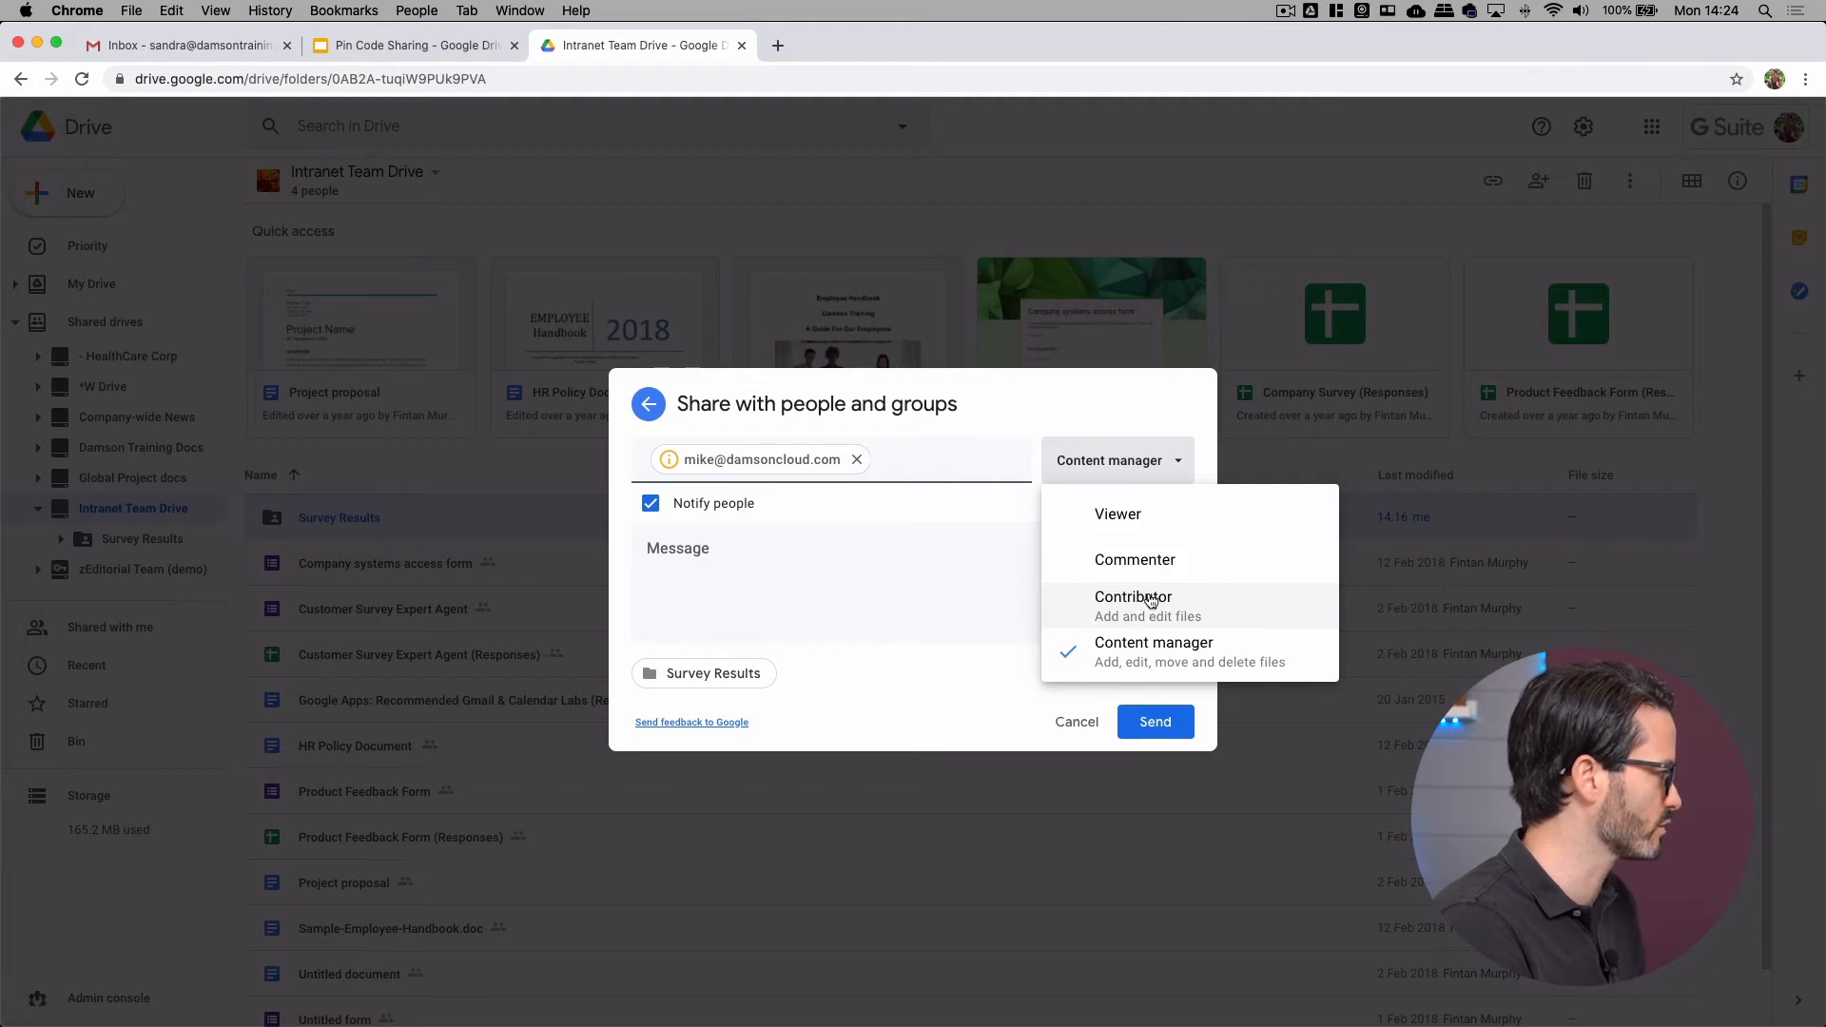
{"action": "left_click", "coordinate": [1135, 560]}
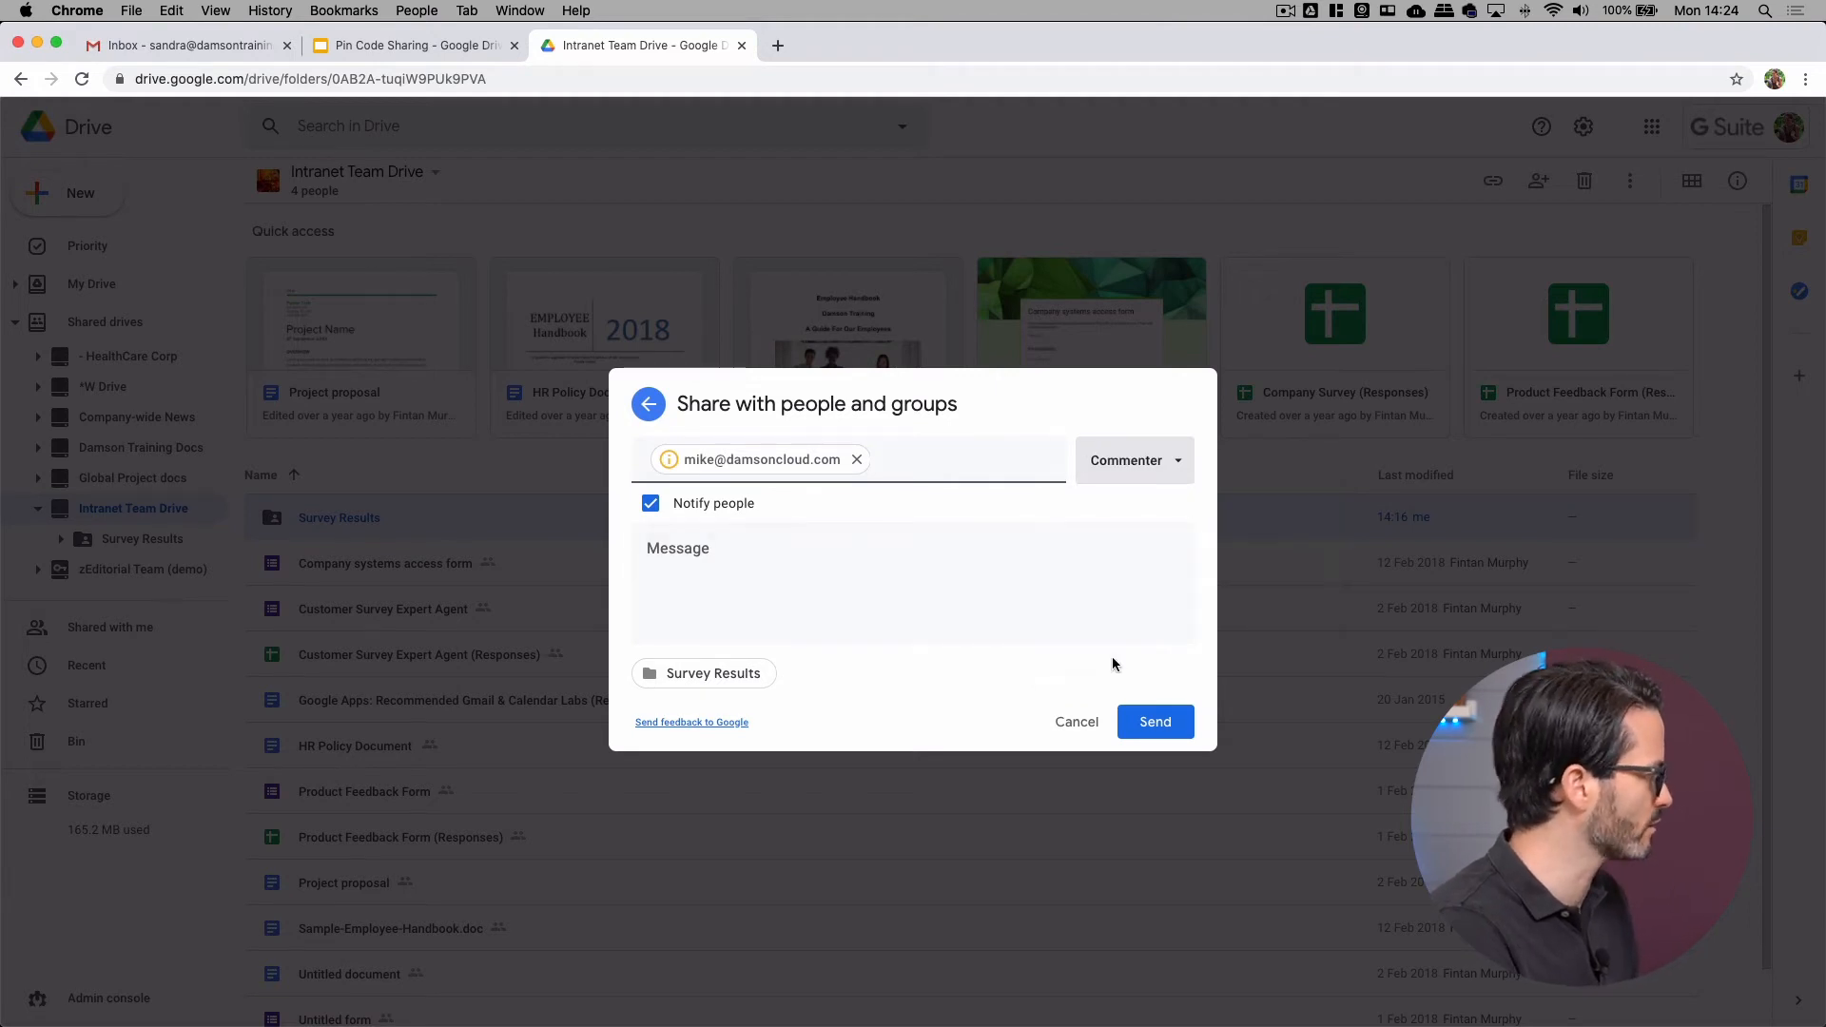
{"action": "left_click", "coordinate": [911, 582]}
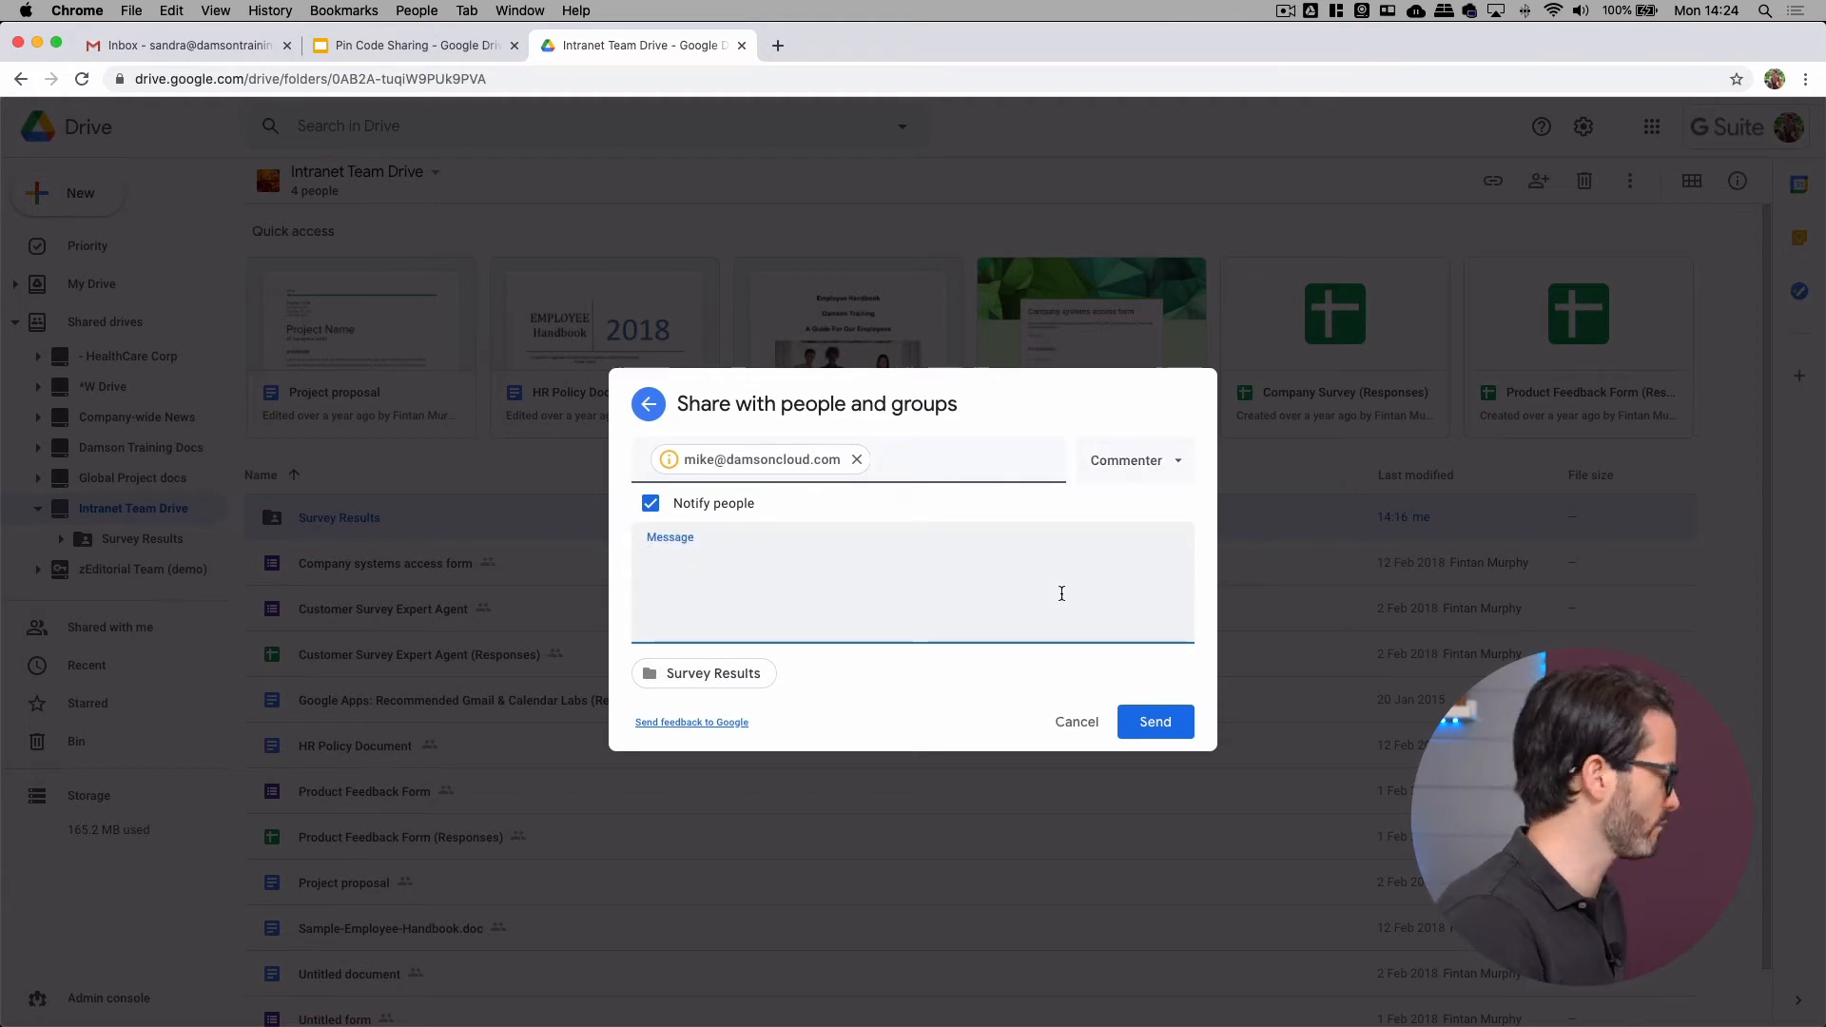
Step: Write a short personal message about the survey, signed Sandra
{"action": "type", "text": "Hi Mike,"}
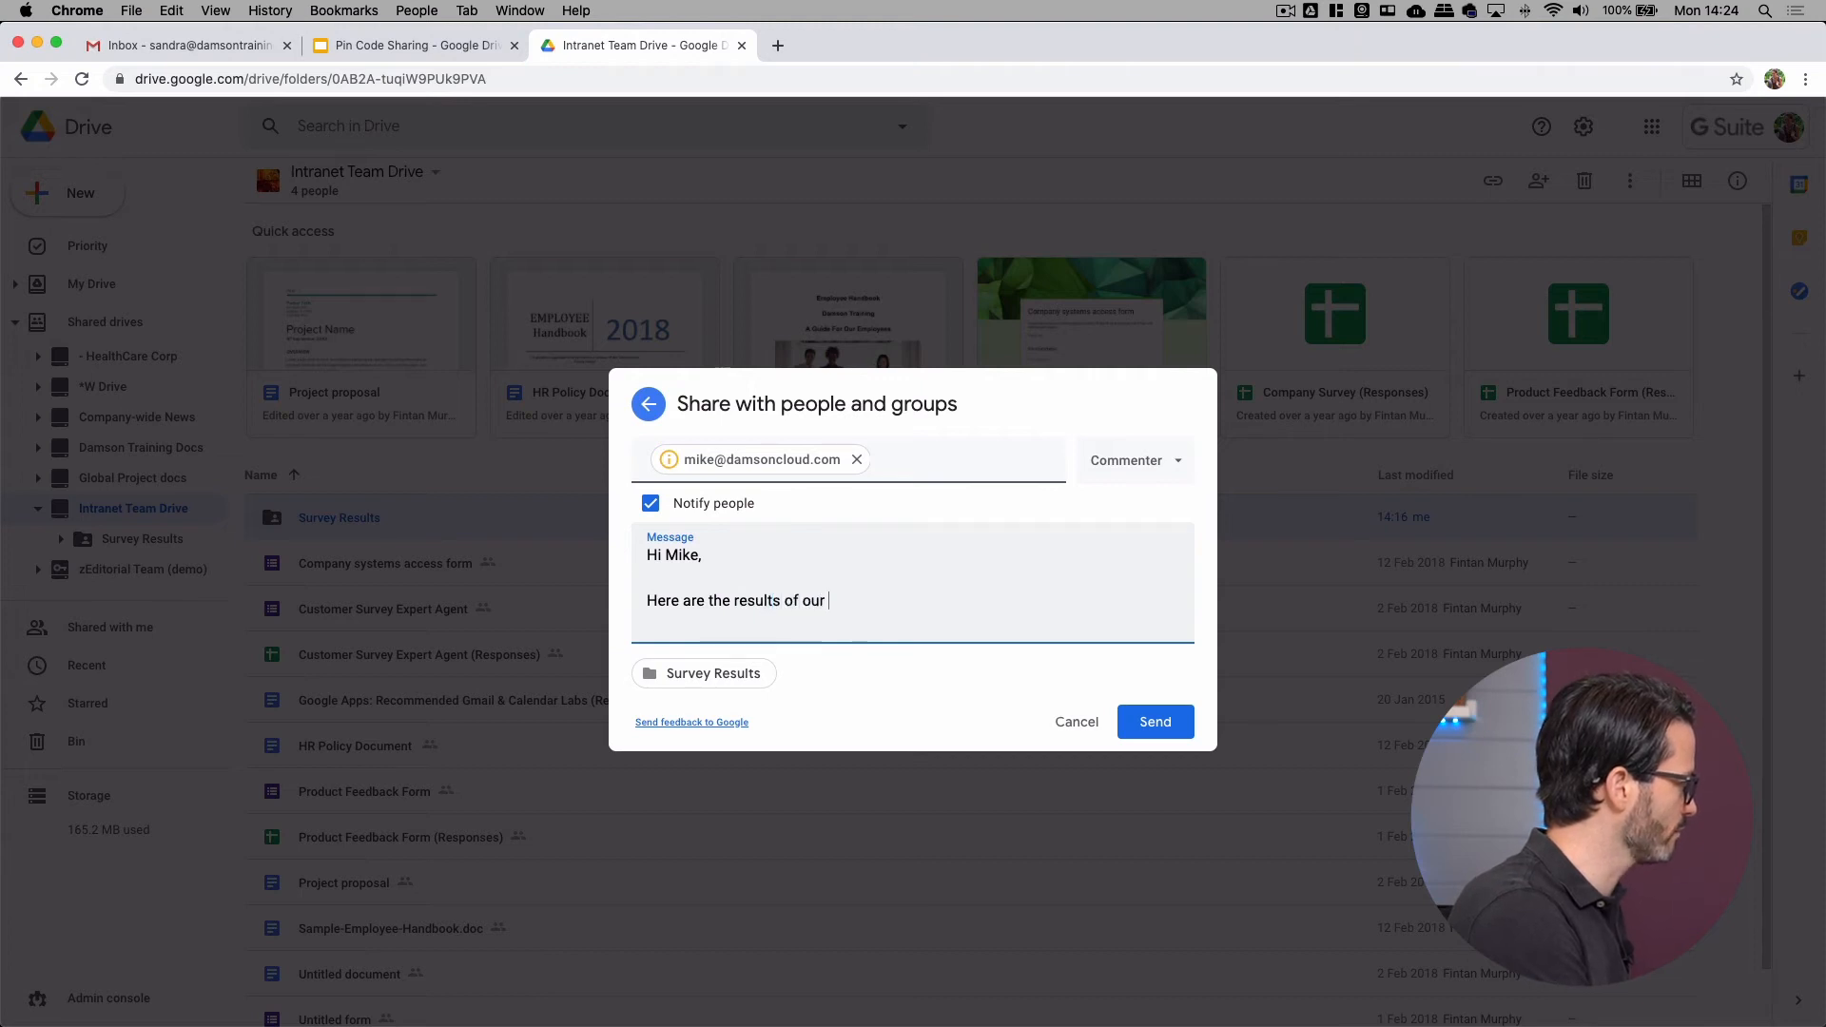
{"action": "type", "text": "survey."}
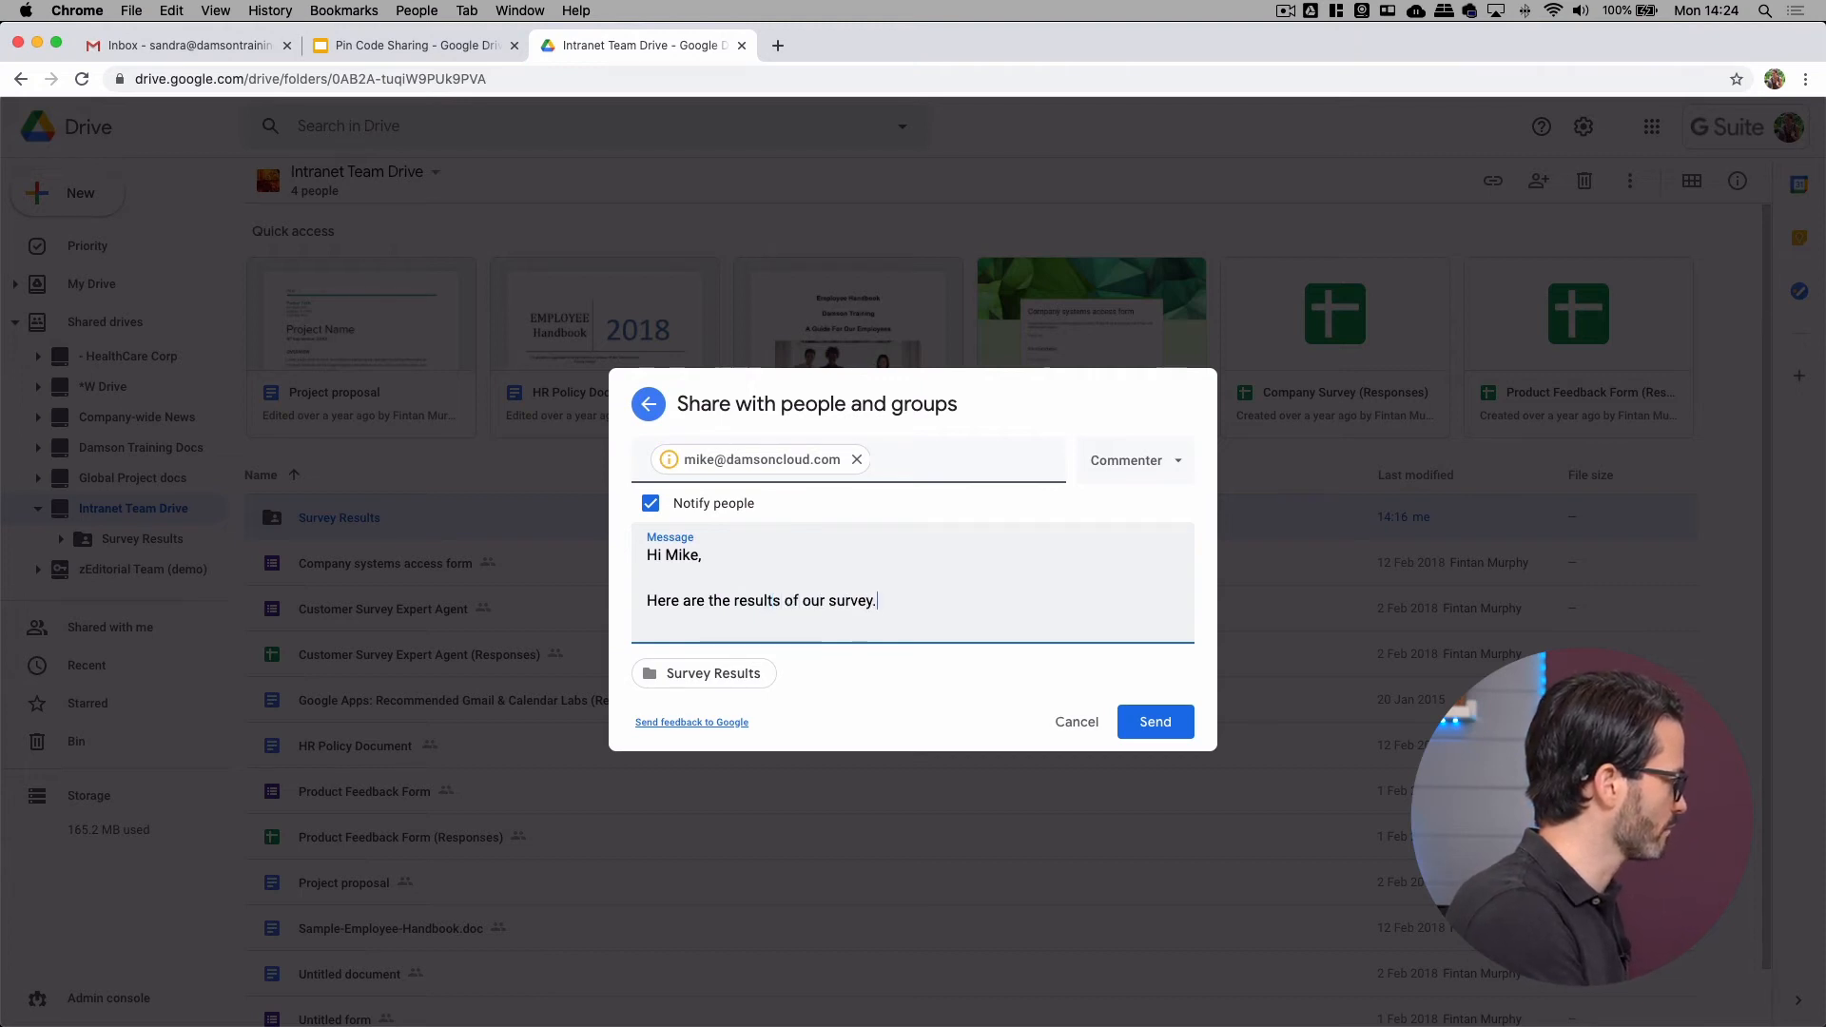
{"action": "type", "text": "See files in folder"}
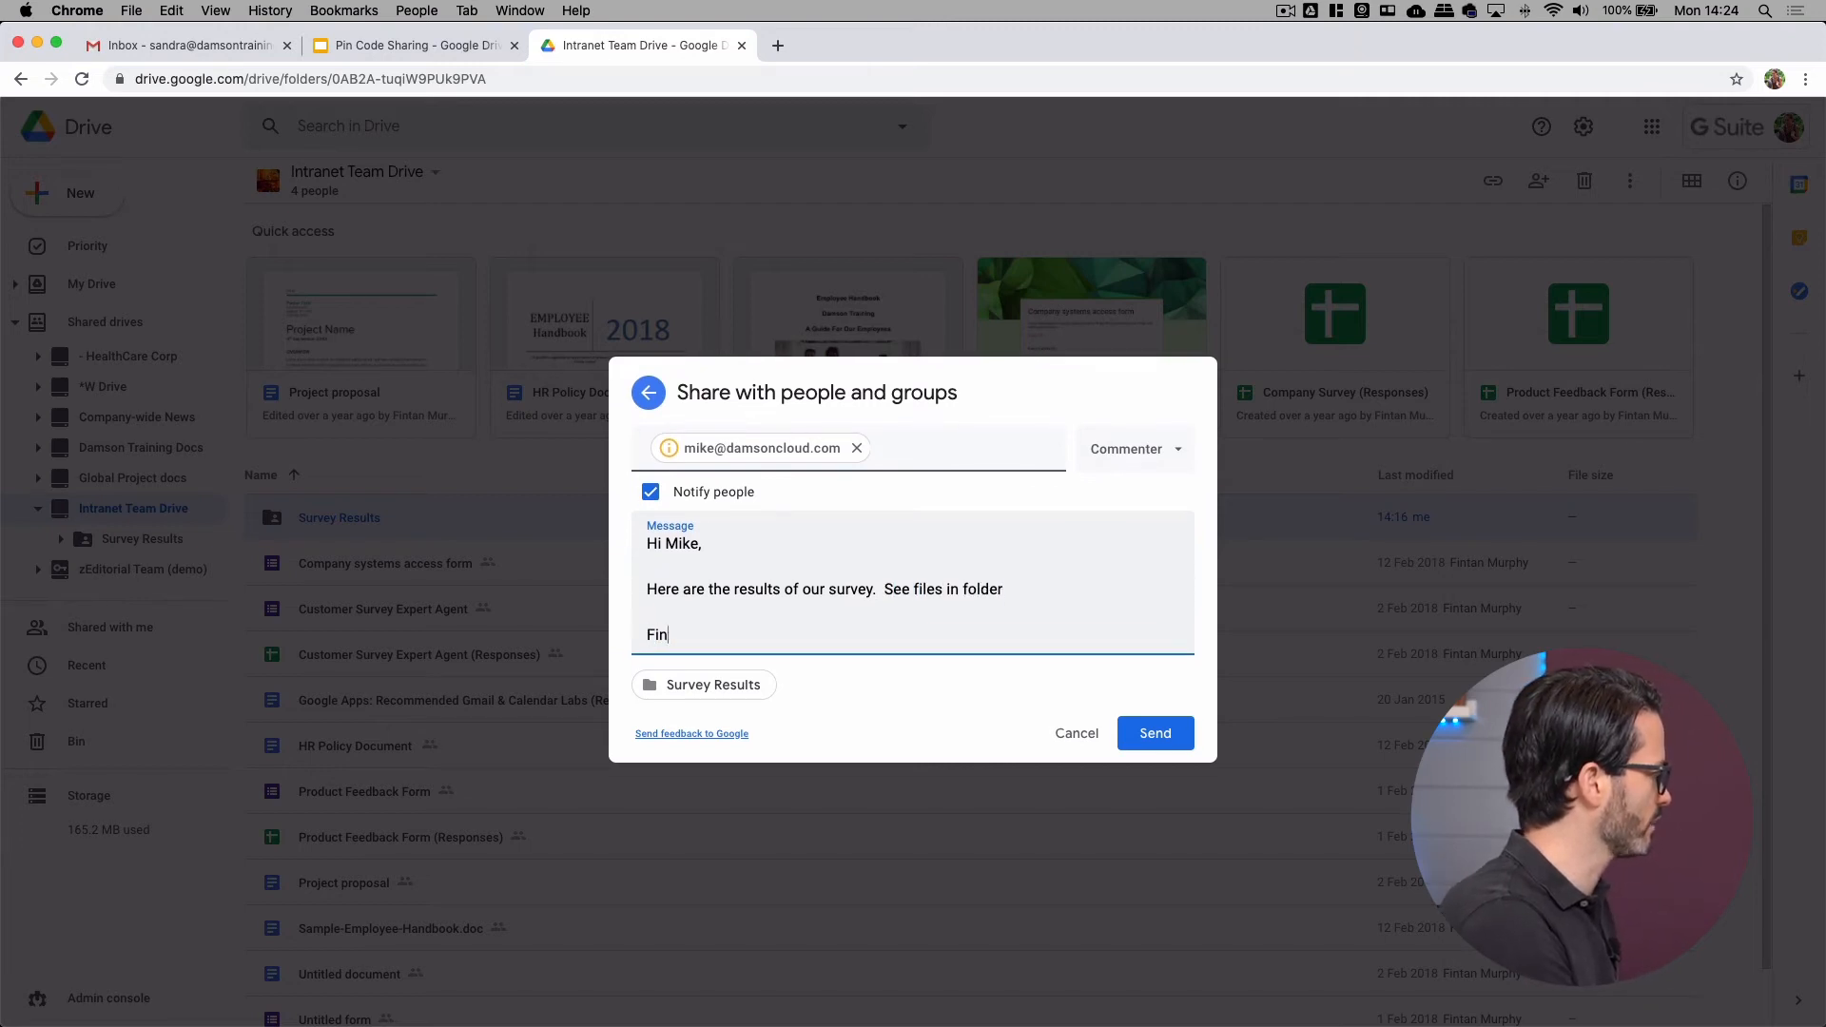
{"action": "type", "text": "Sandra"}
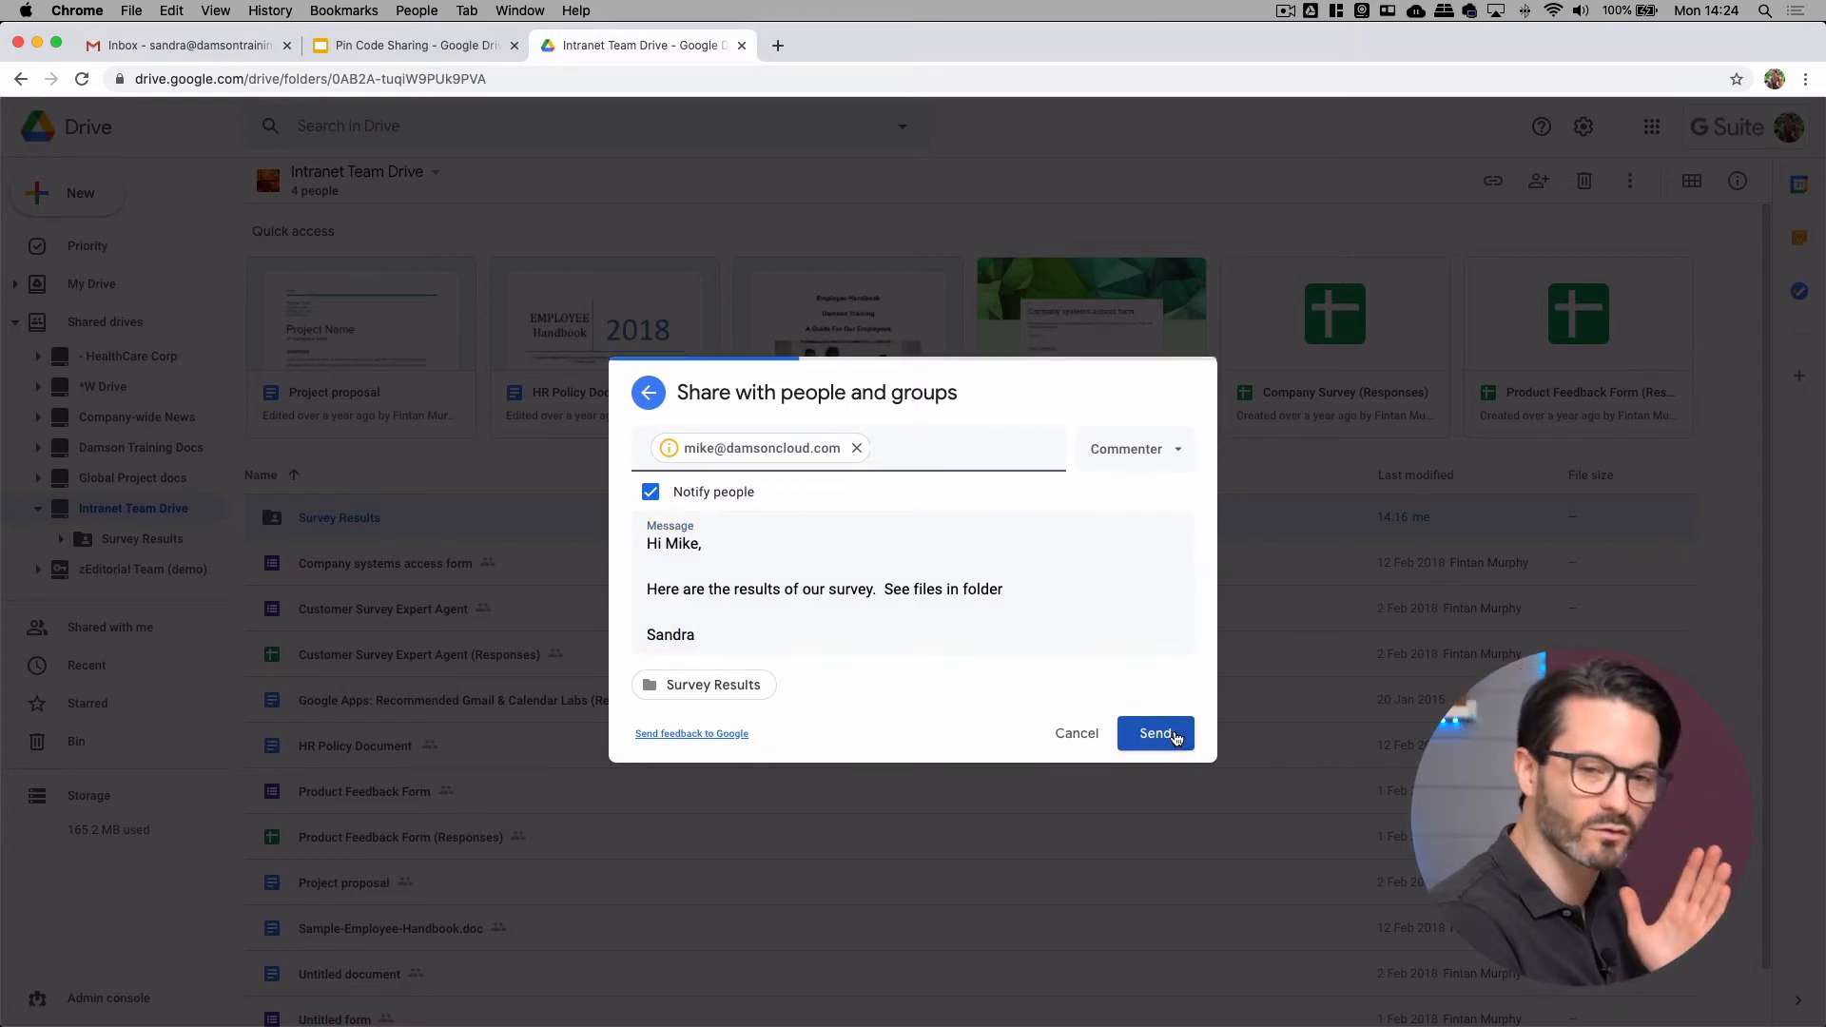
Step: Send the commenter invitation with the message to Mike
{"action": "left_click", "coordinate": [1154, 732]}
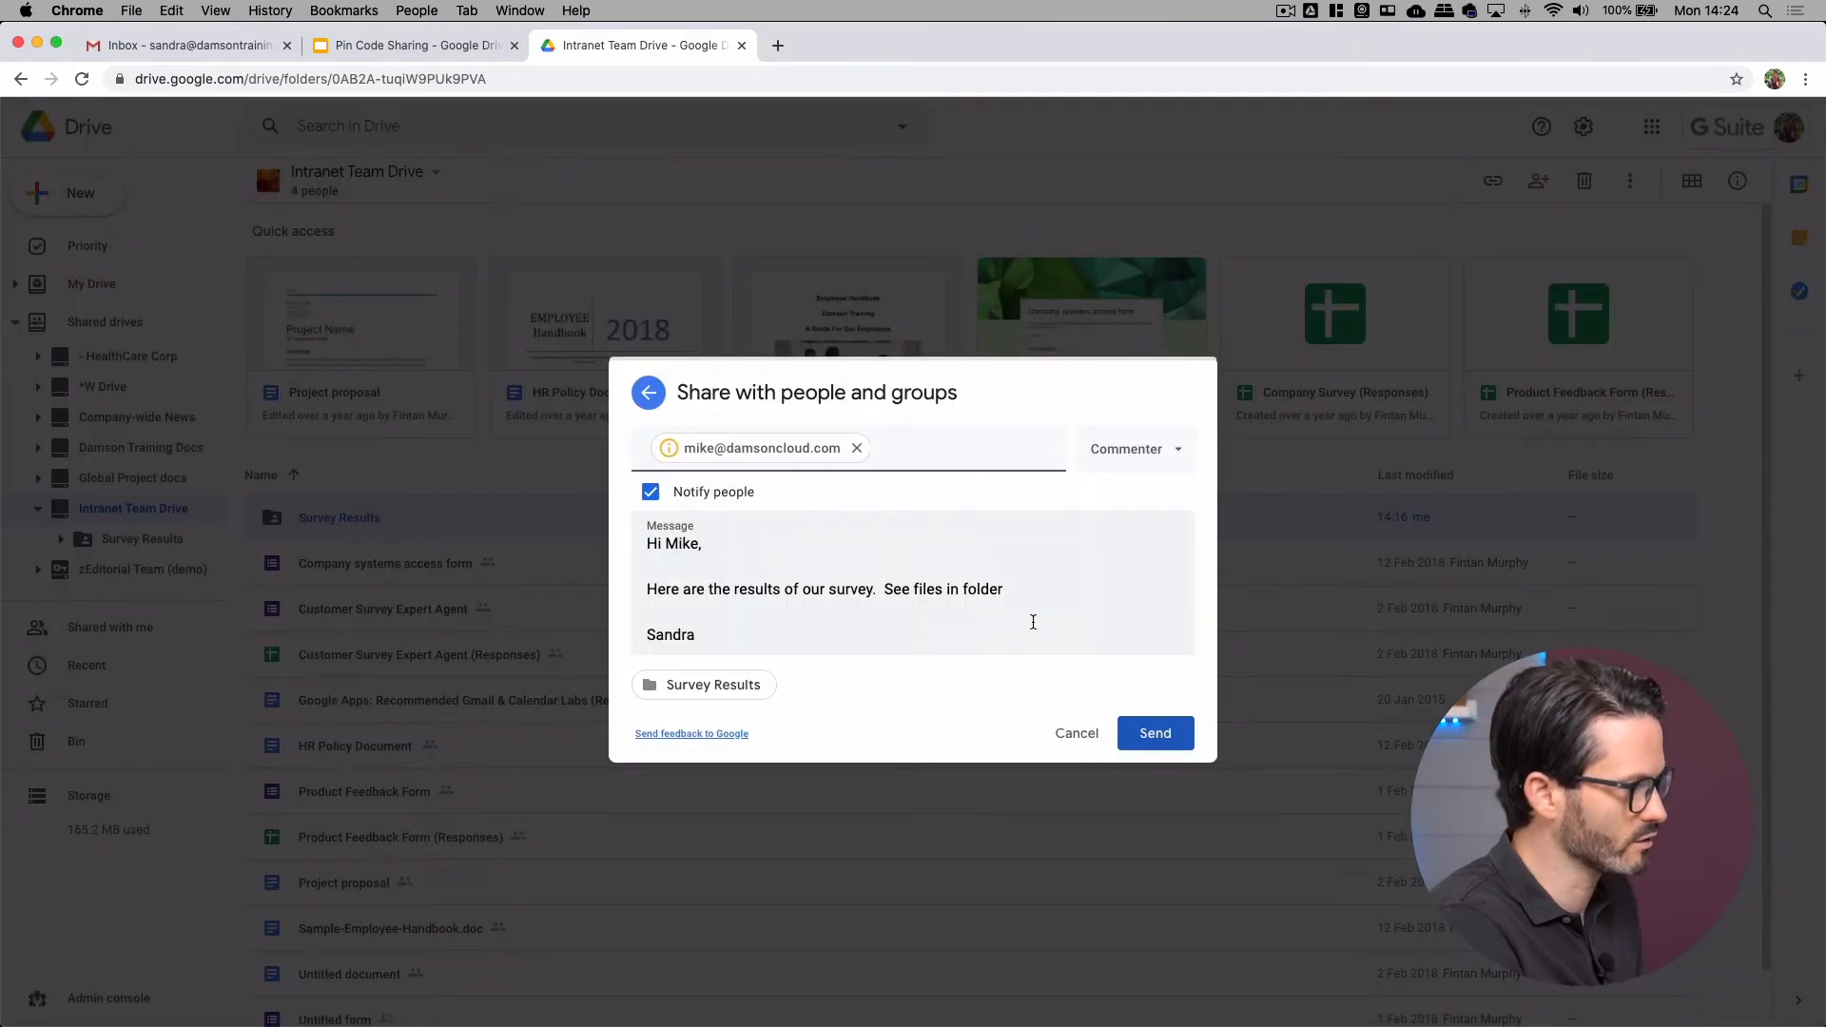
{"action": "left_click", "coordinate": [1154, 733]}
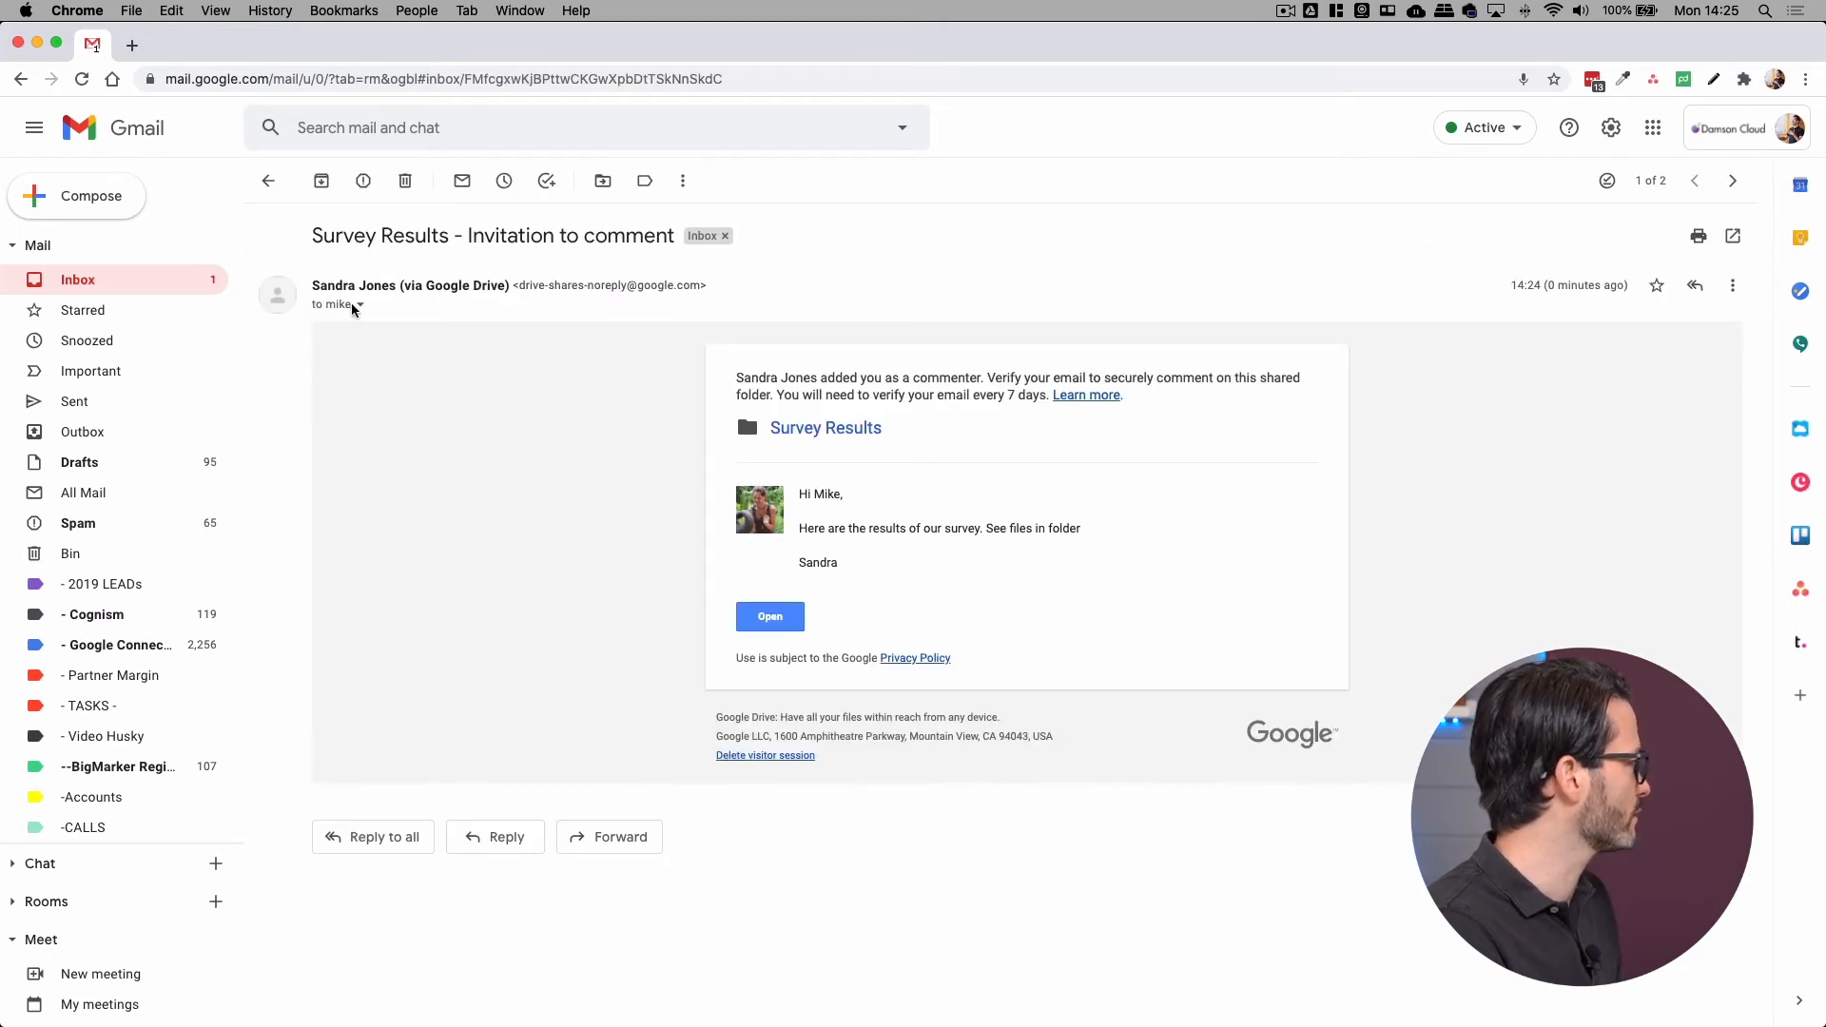
Step: Check the invitation email's details, then open its folder link in an Incognito window
{"action": "left_click", "coordinate": [359, 305]}
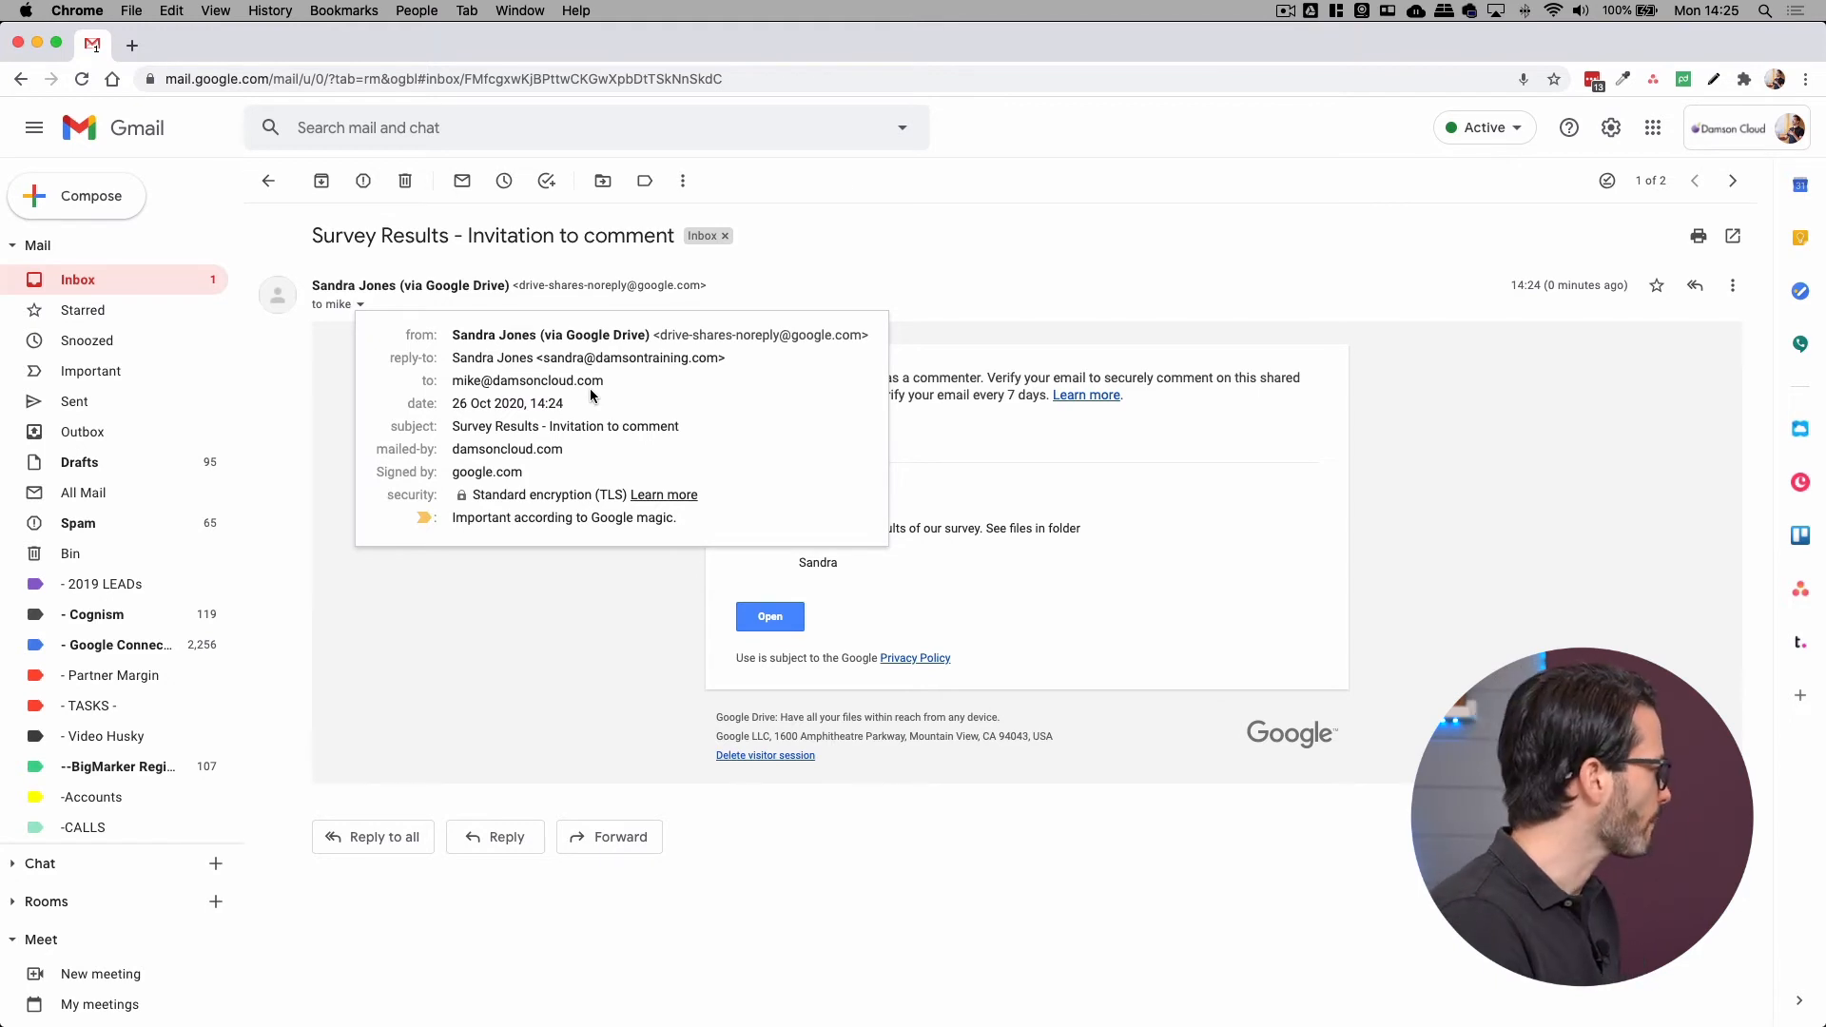
{"action": "left_click", "coordinate": [360, 304]}
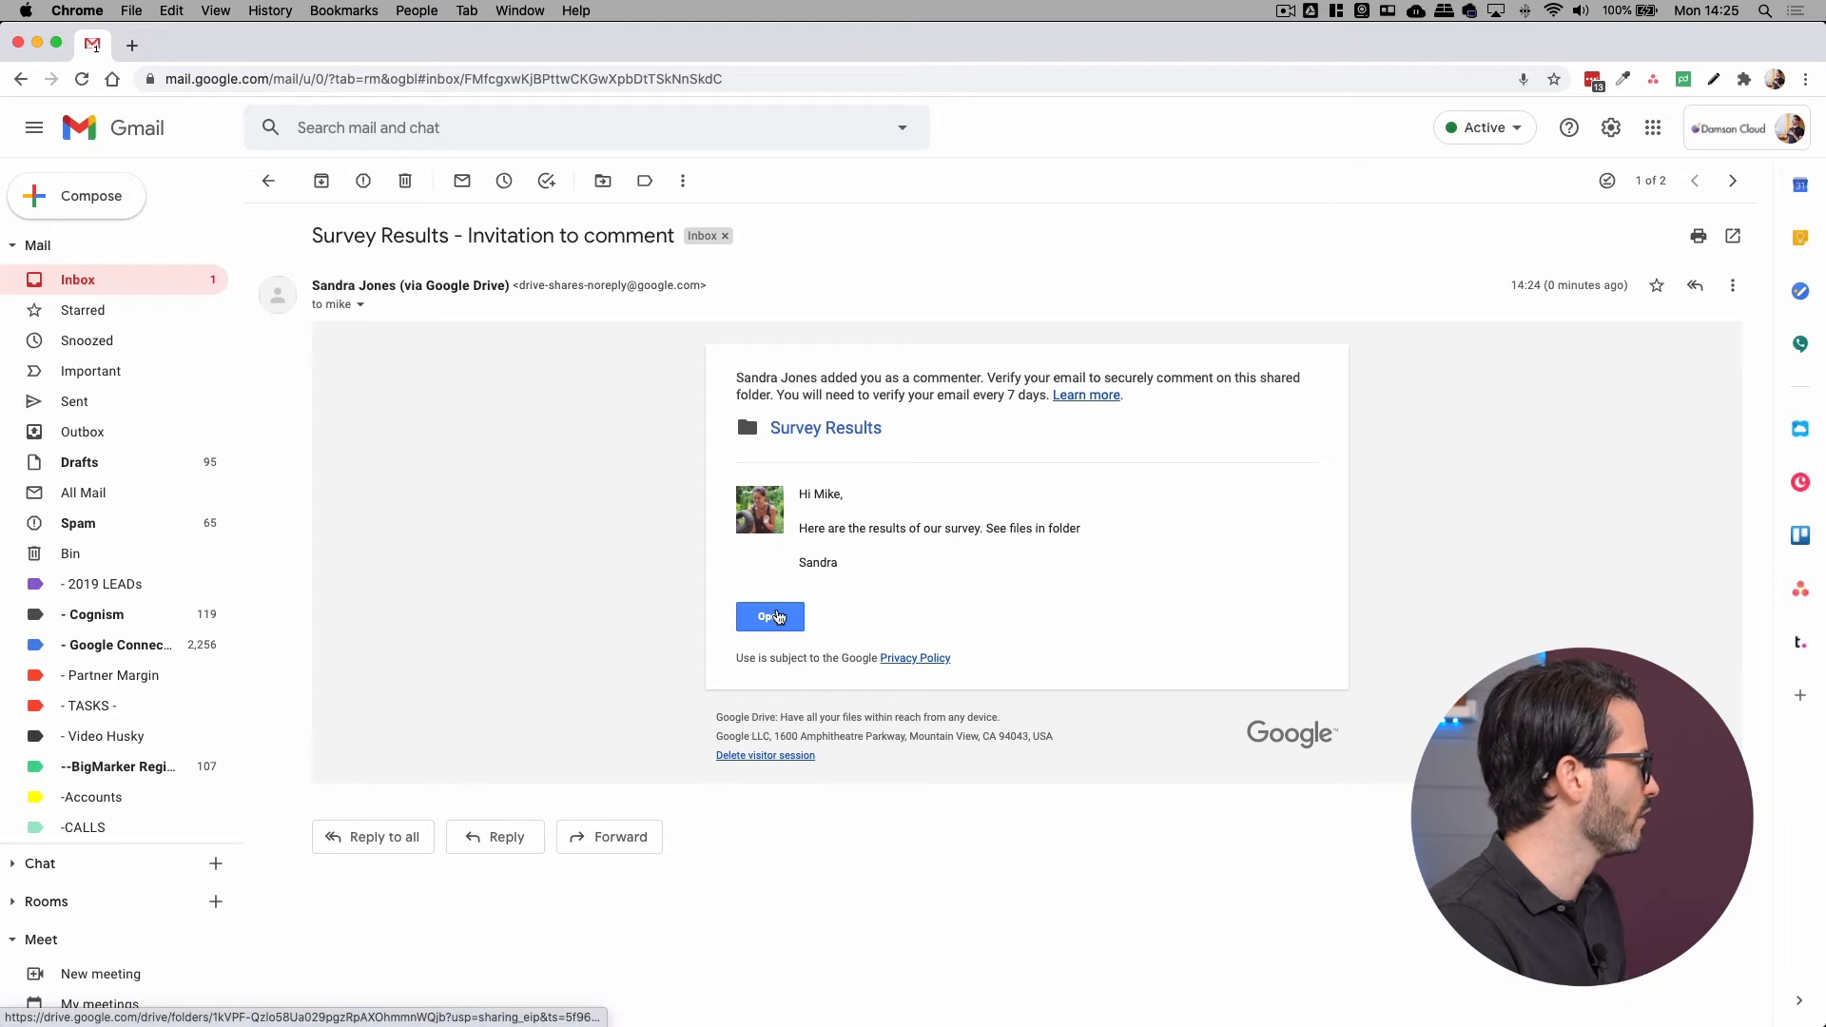
{"action": "right_click", "coordinate": [770, 617]}
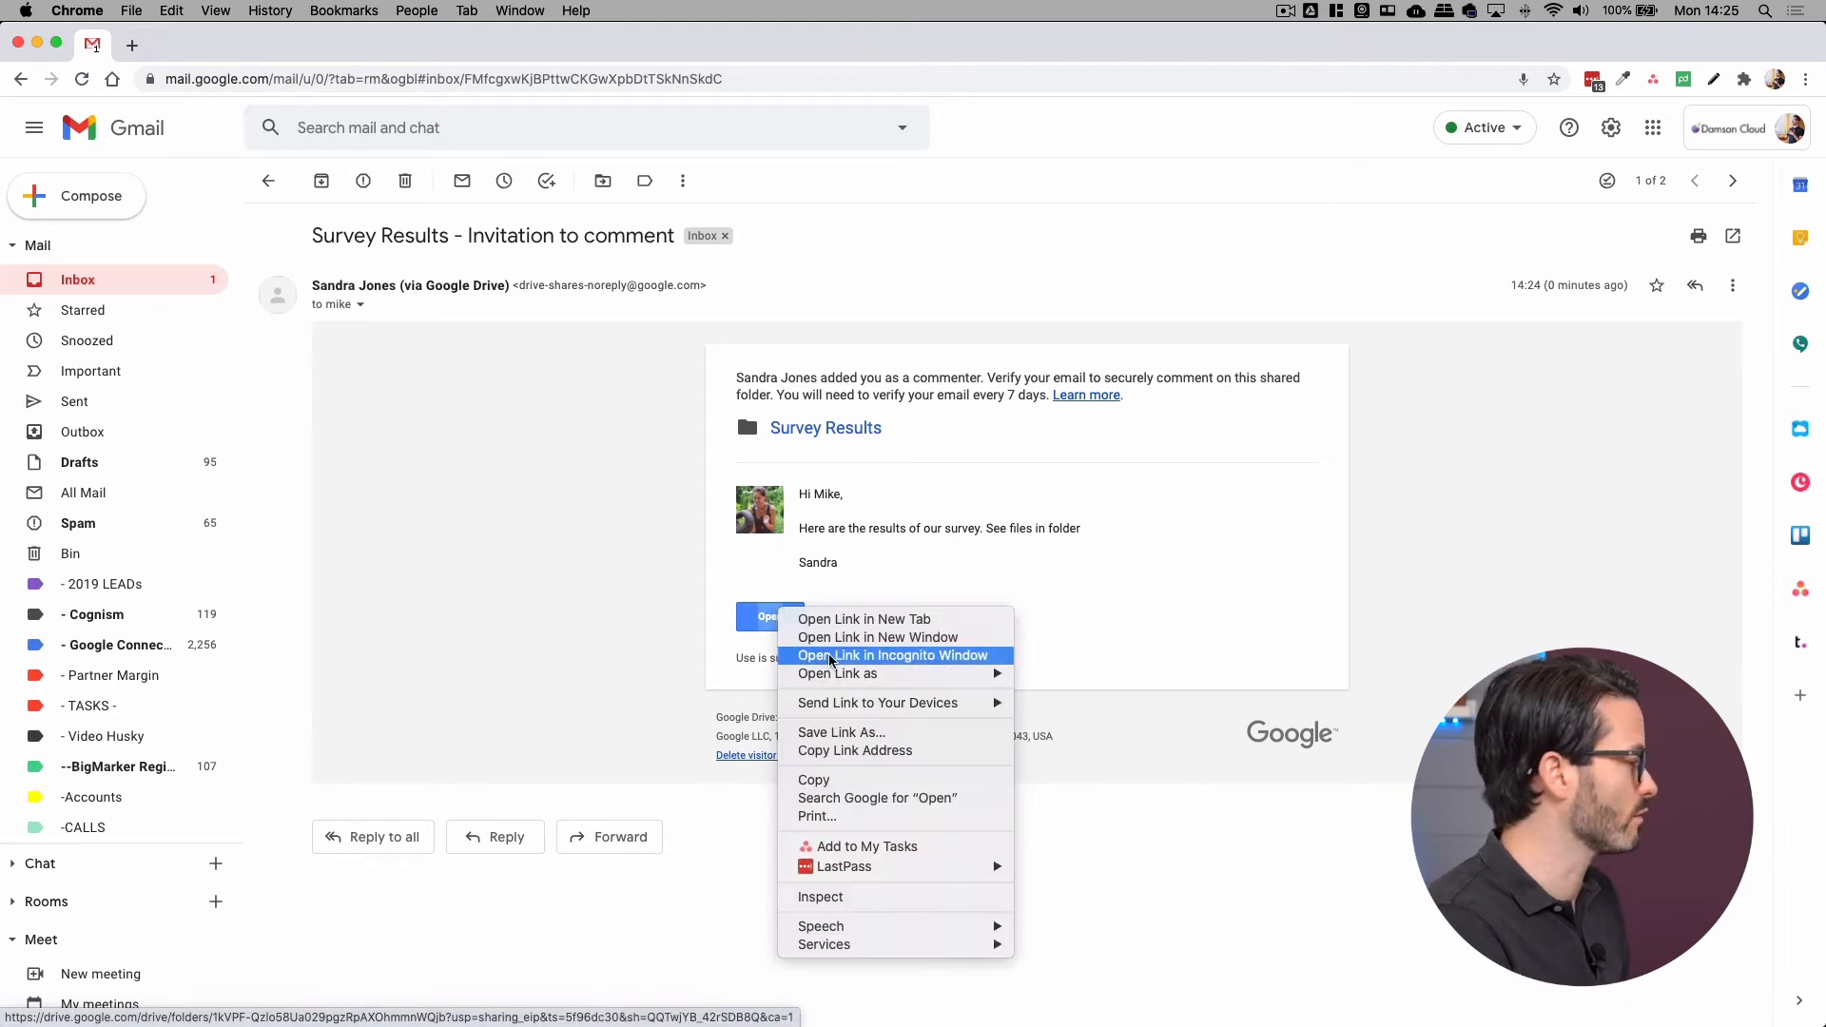
{"action": "left_click", "coordinate": [897, 655]}
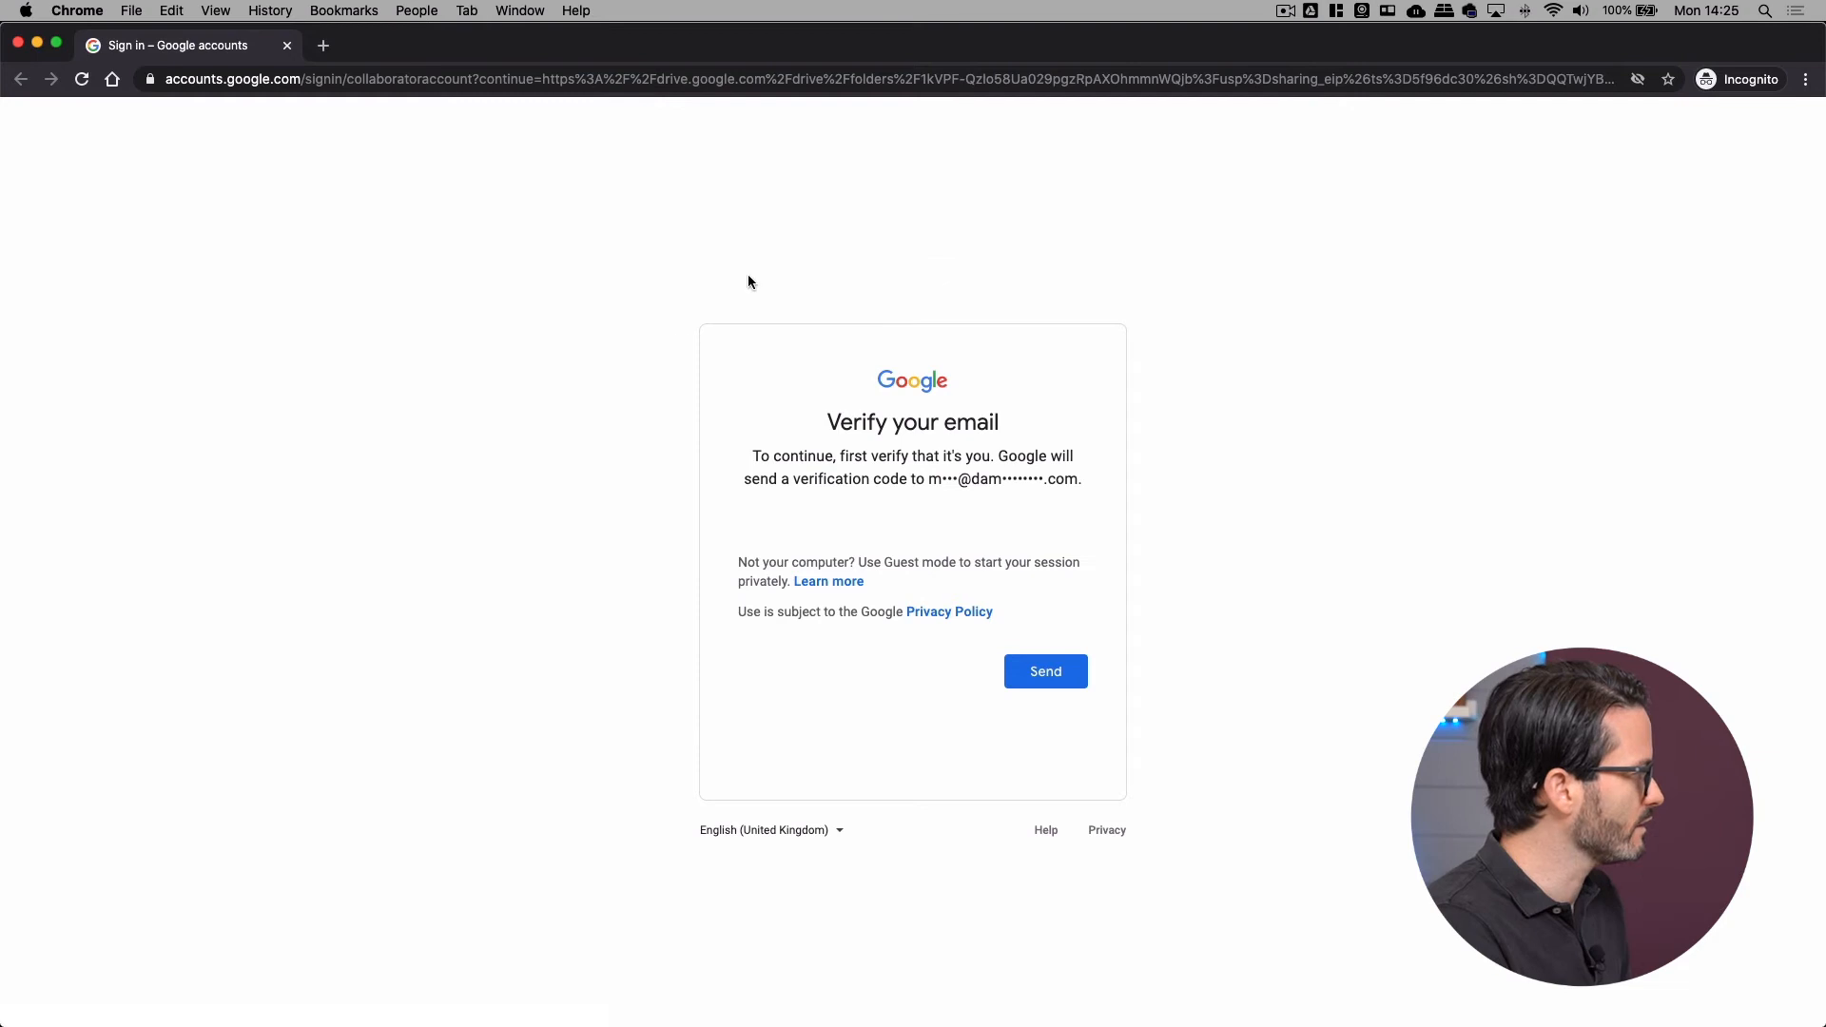
{"action": "mouse_move", "coordinate": [1171, 602]}
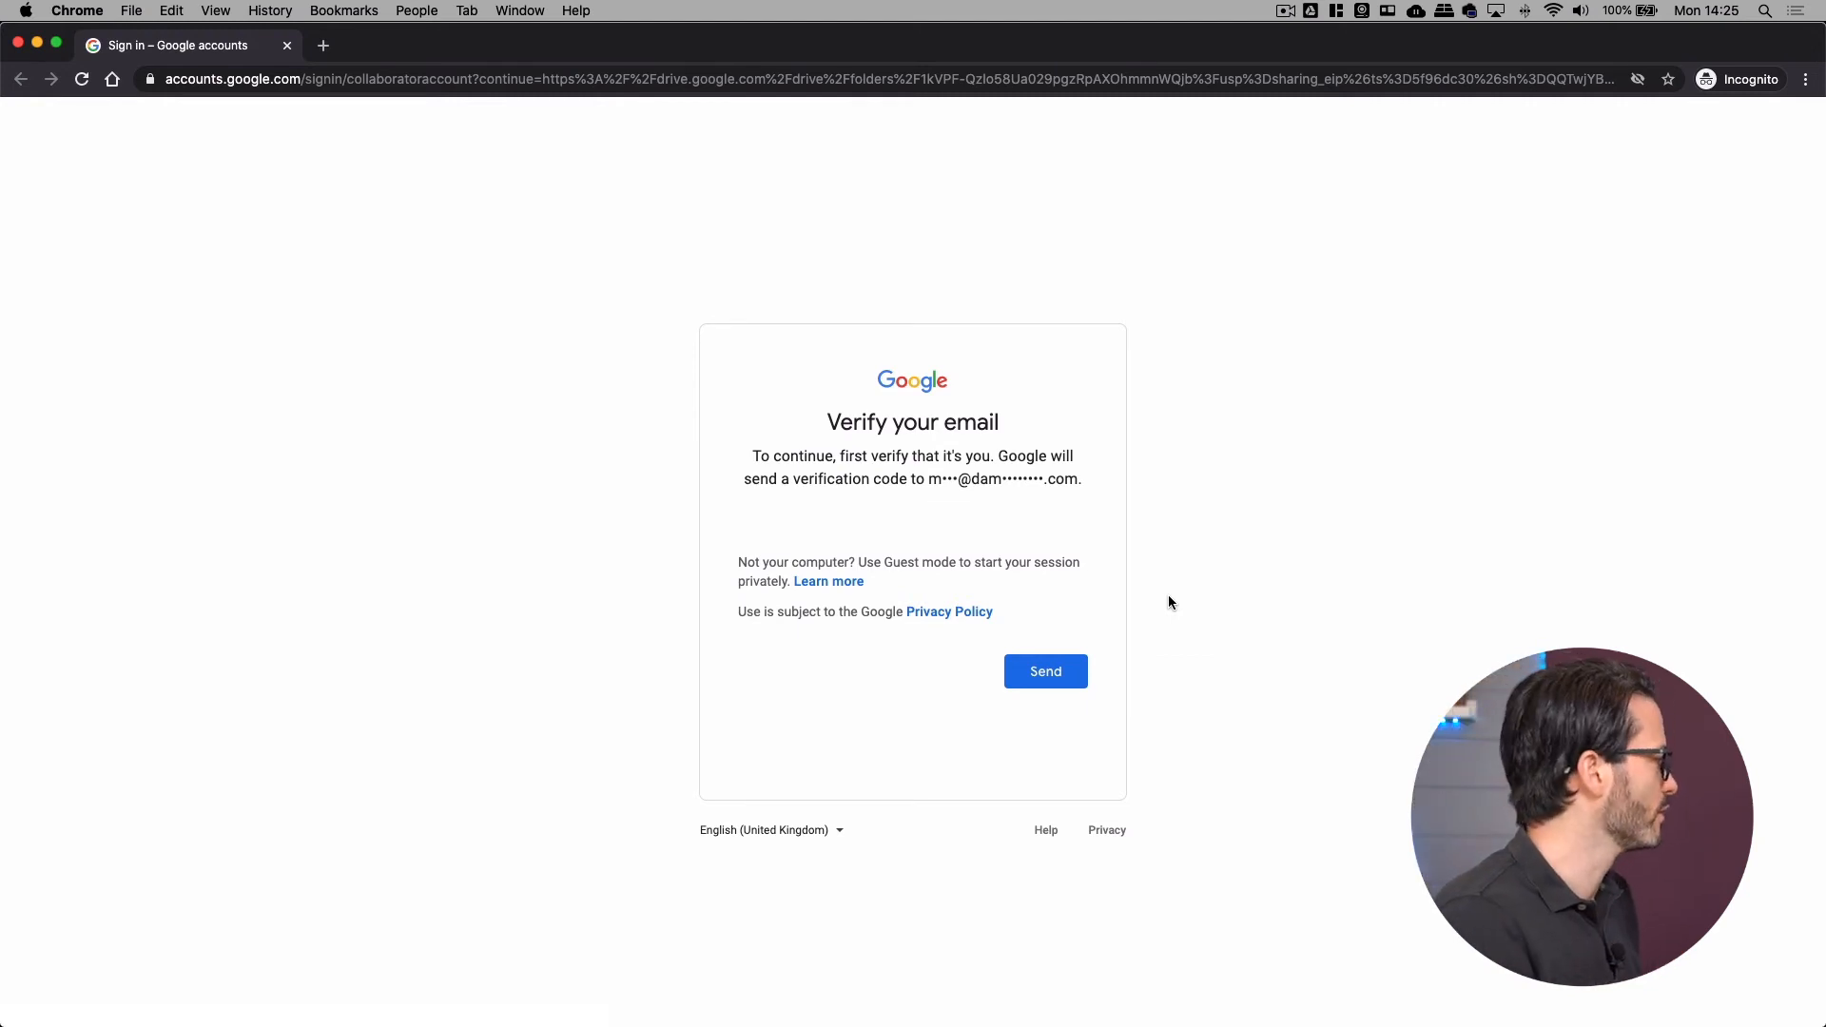
Step: Request an emailed verification code for Mike's address and return to the Gmail window
{"action": "left_click", "coordinate": [1044, 671]}
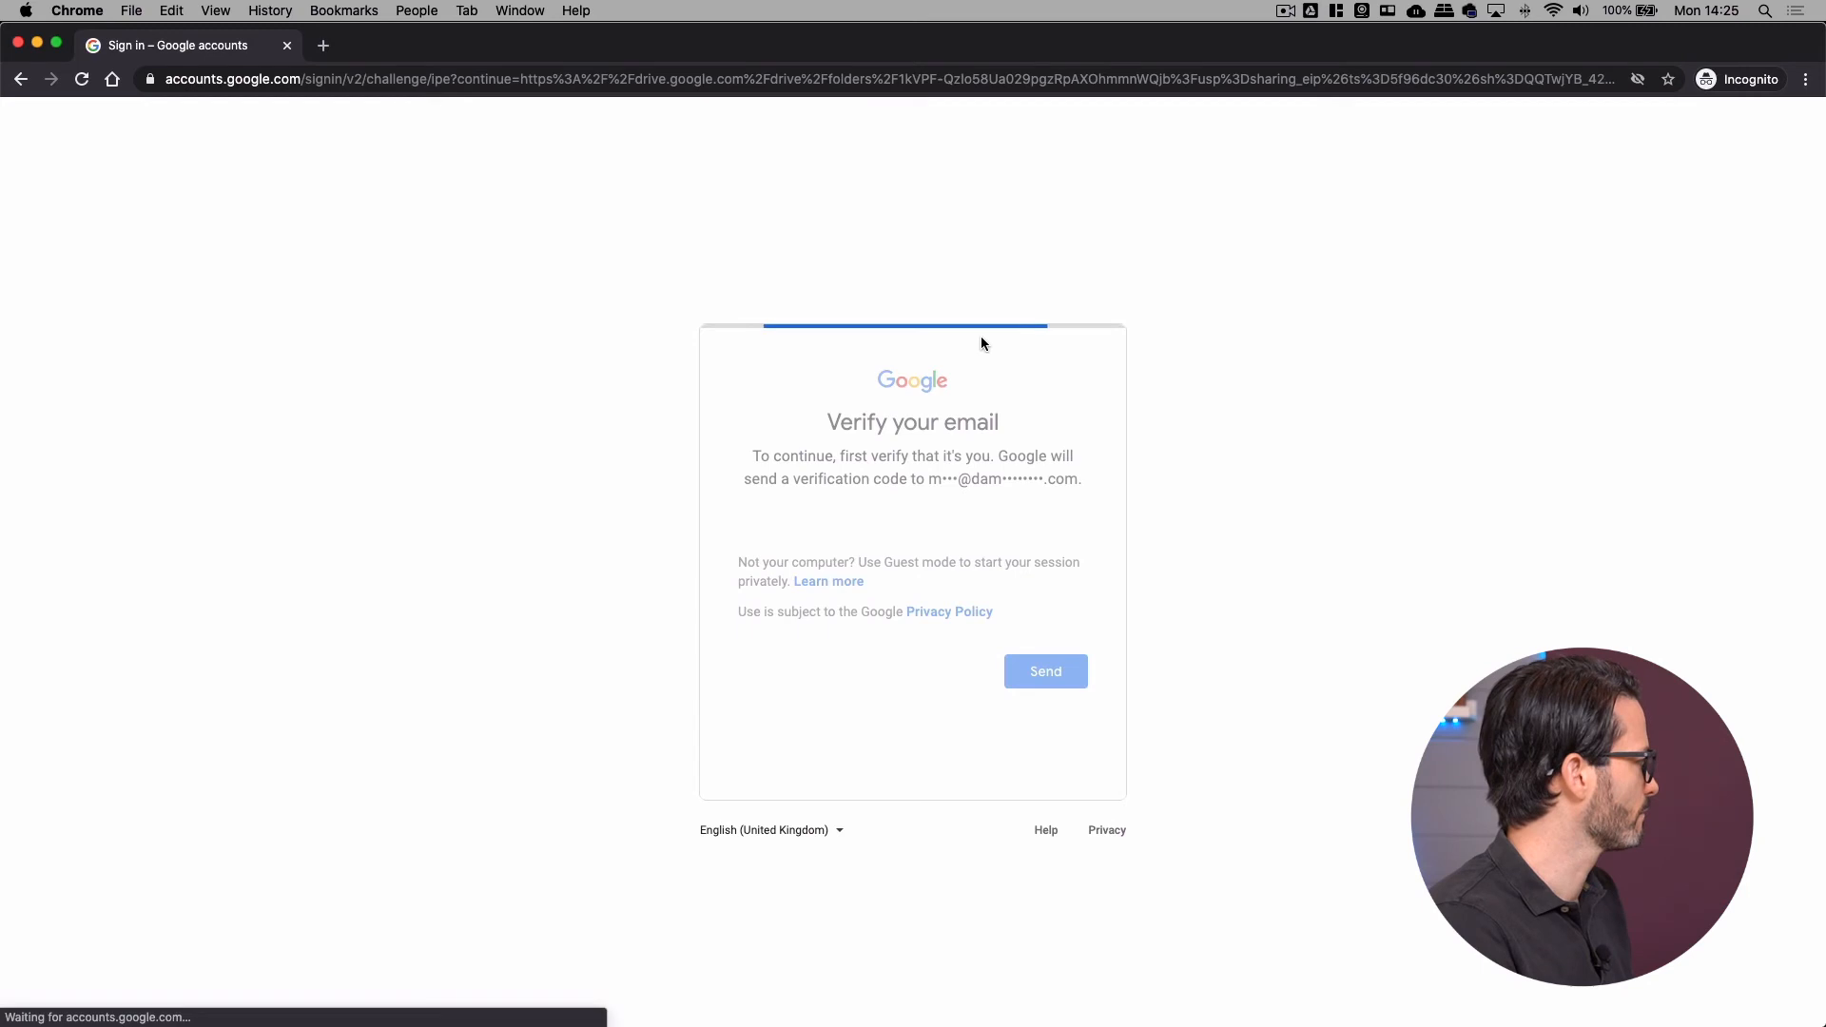
{"action": "left_click", "coordinate": [1045, 671]}
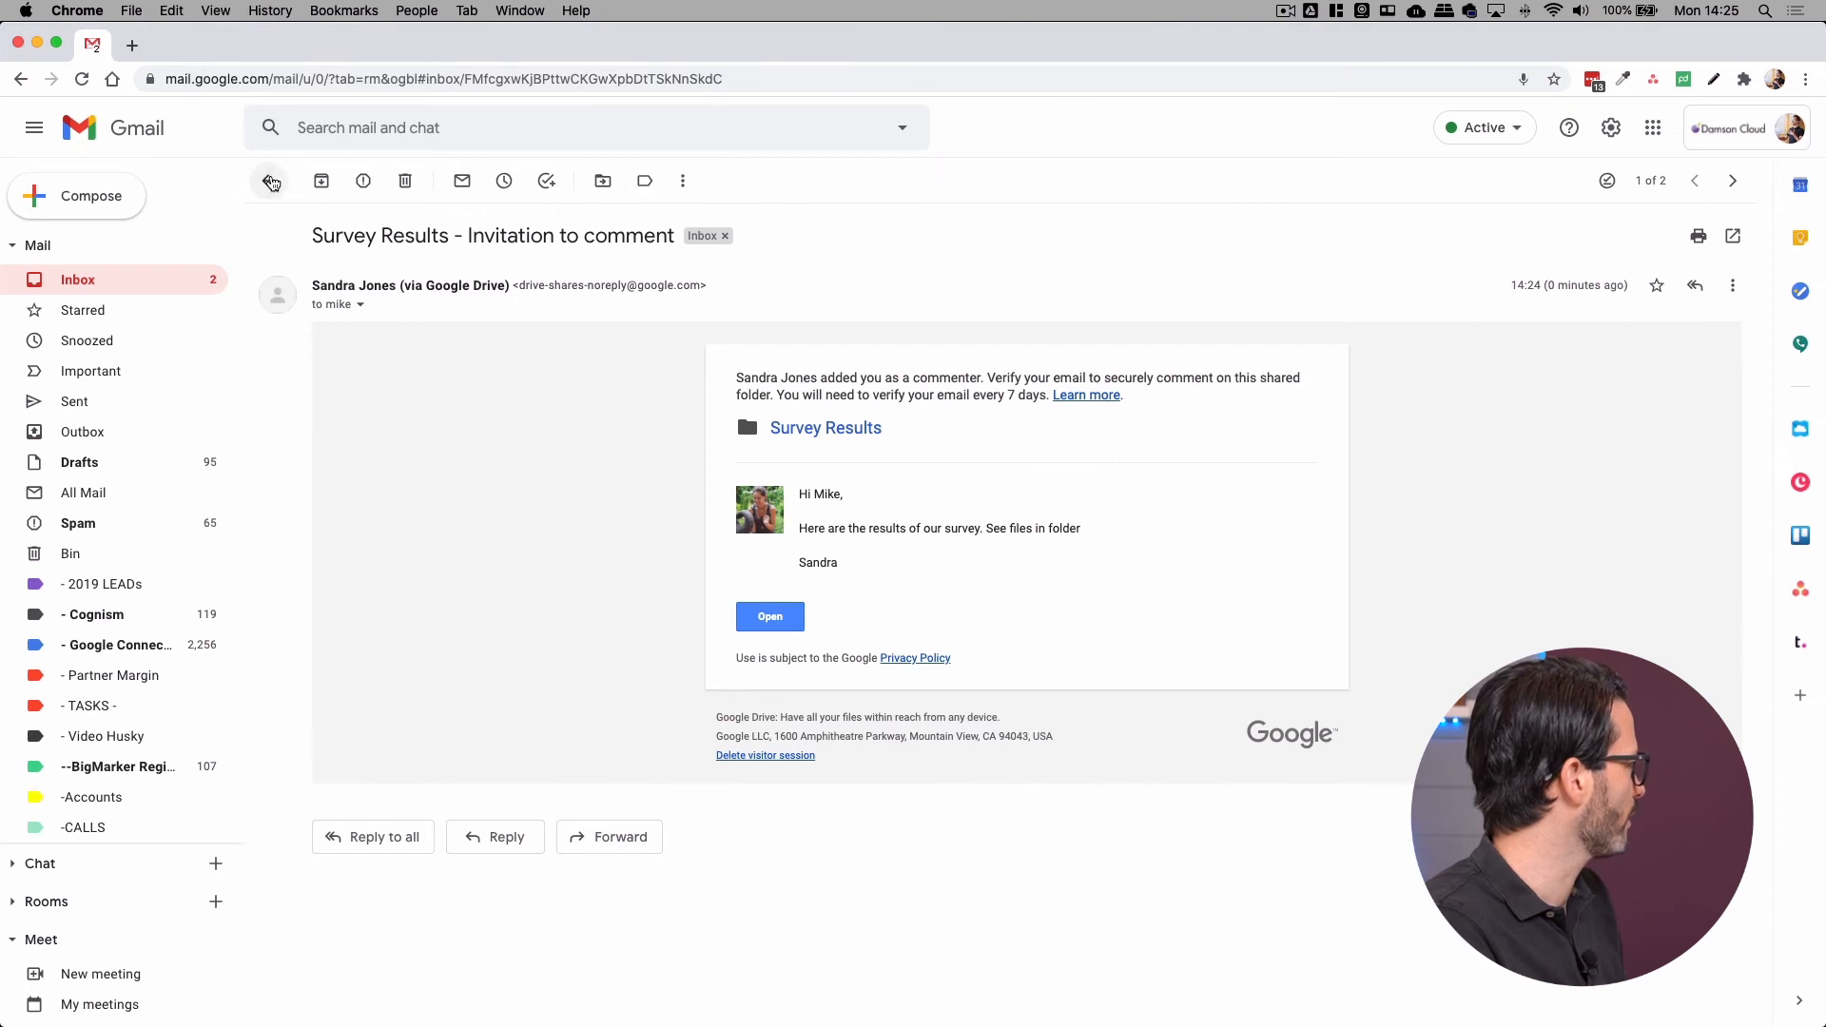
{"action": "left_click", "coordinate": [271, 181]}
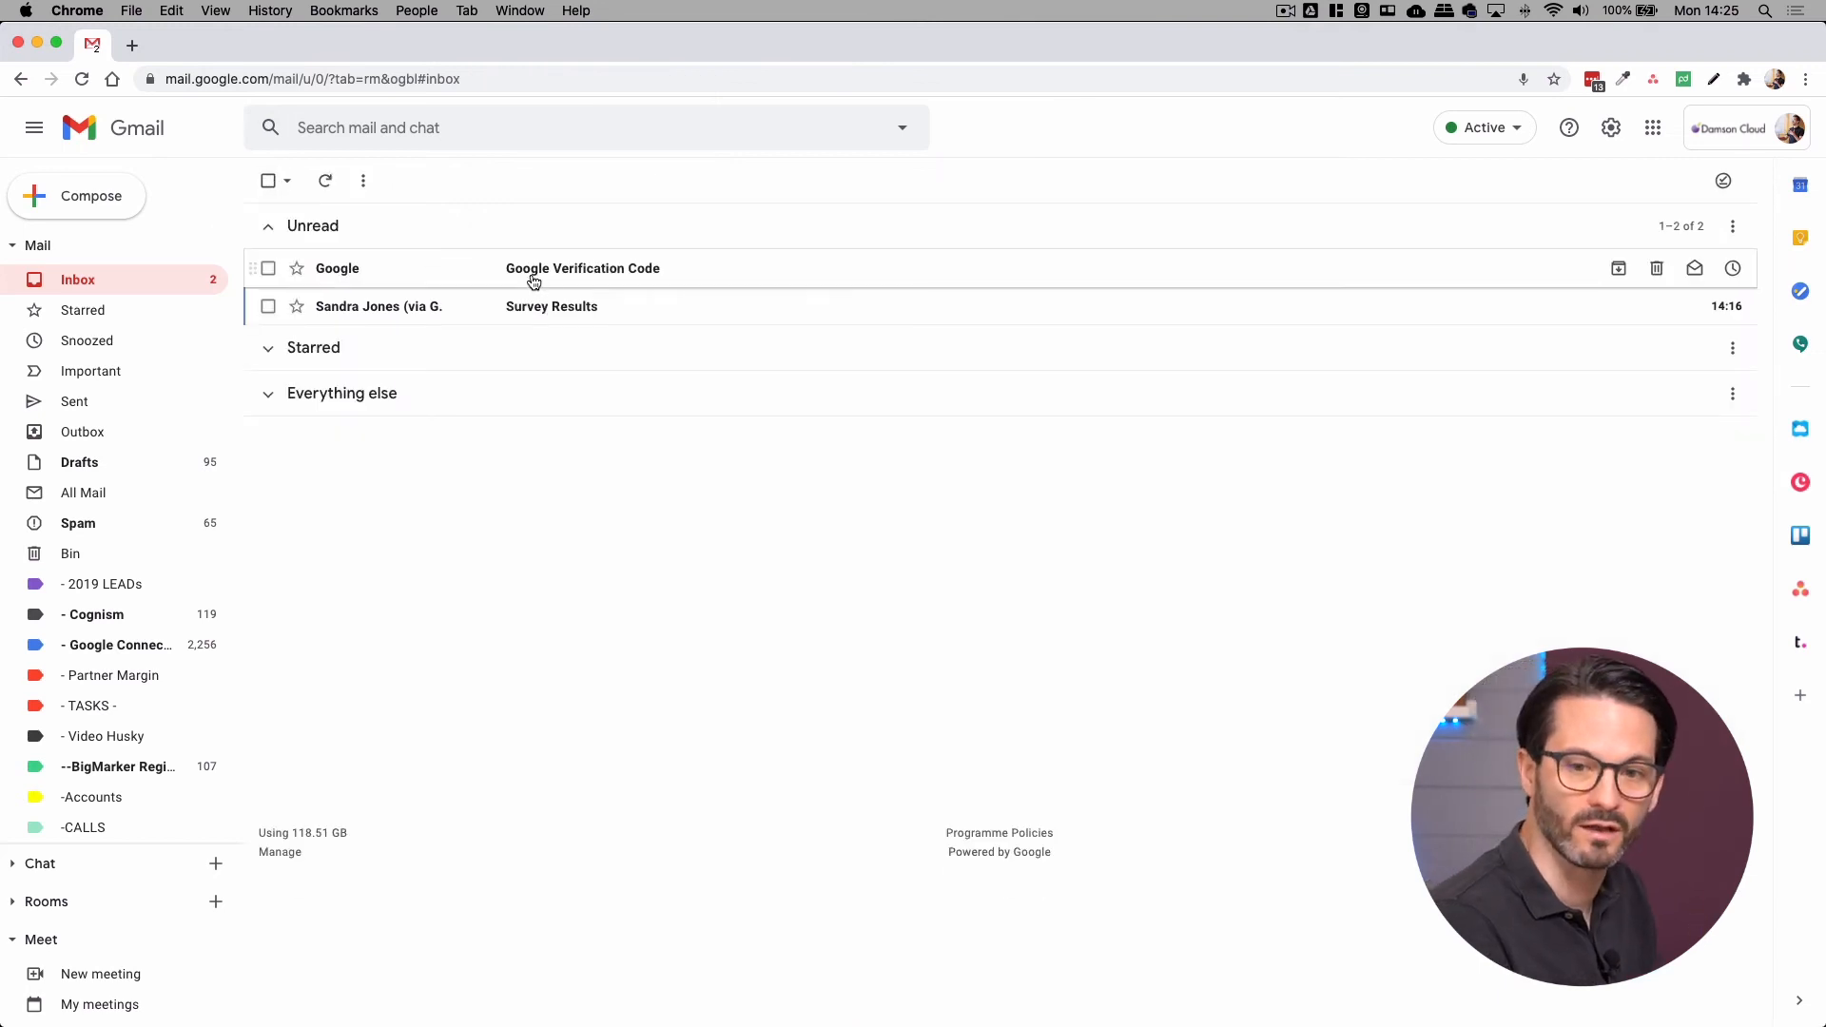
{"action": "left_click", "coordinate": [582, 268]}
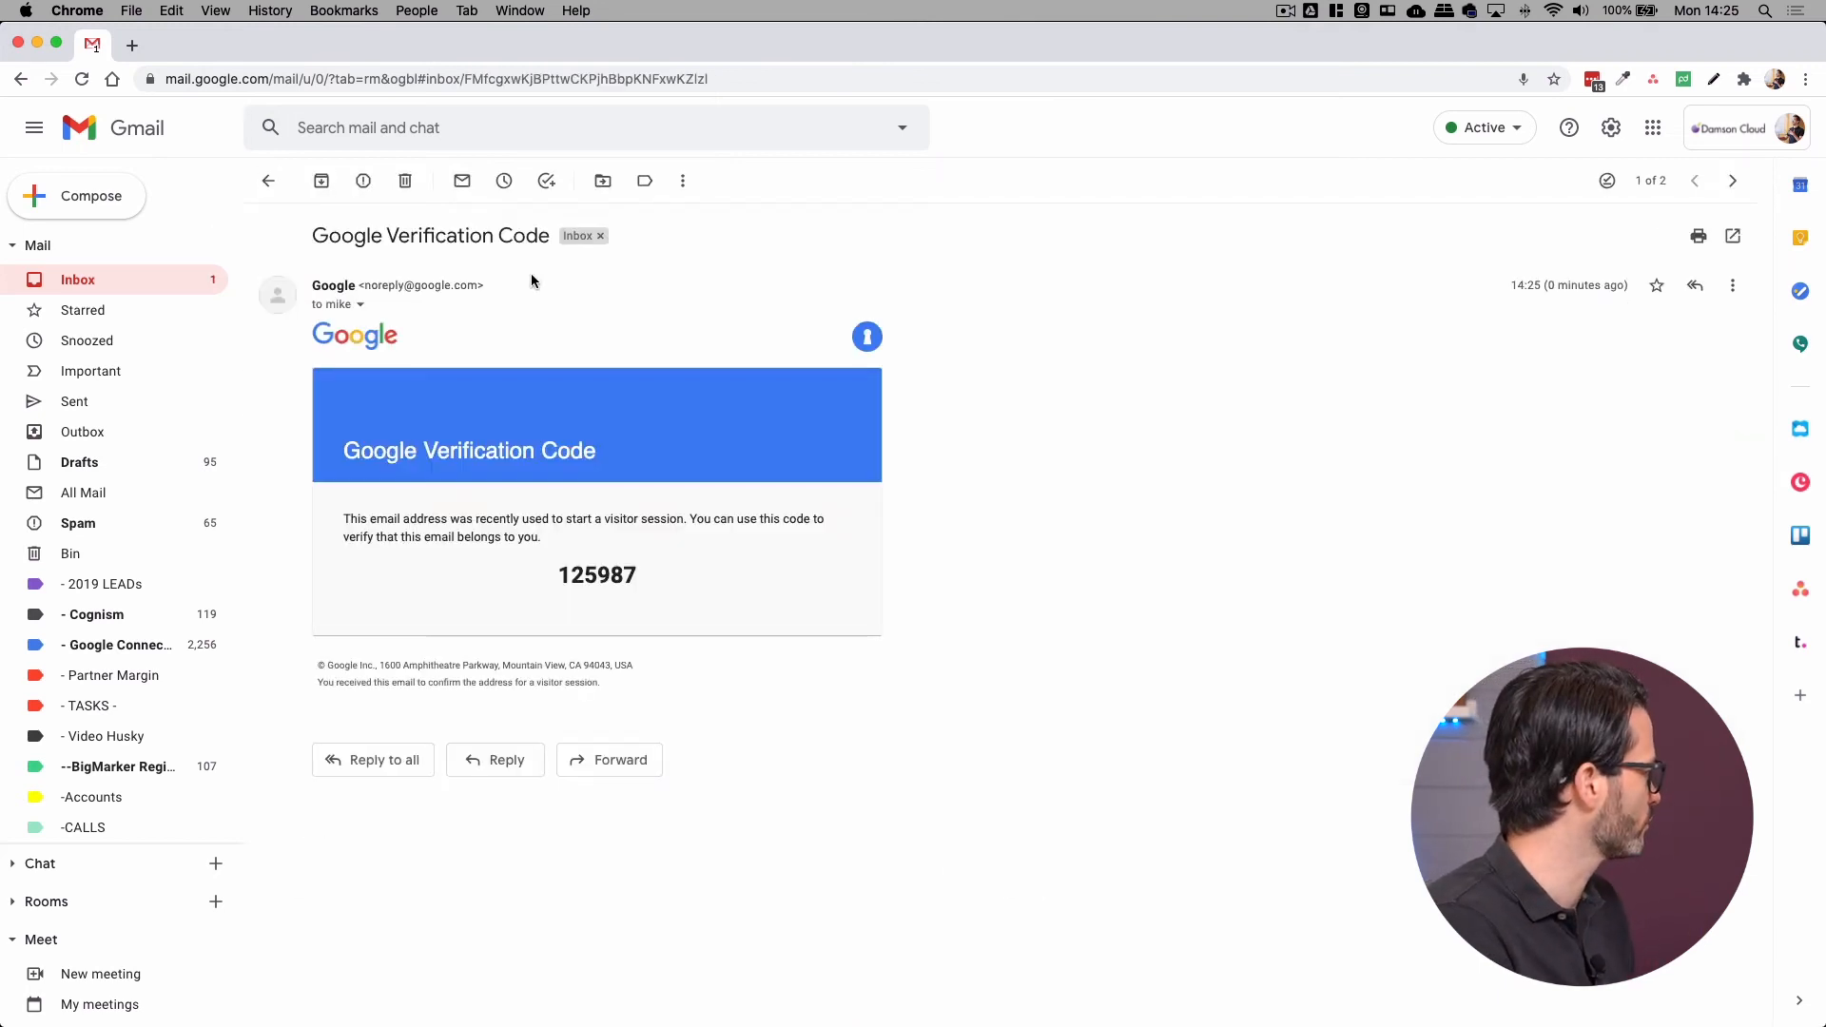
{"action": "double_click", "coordinate": [598, 575]}
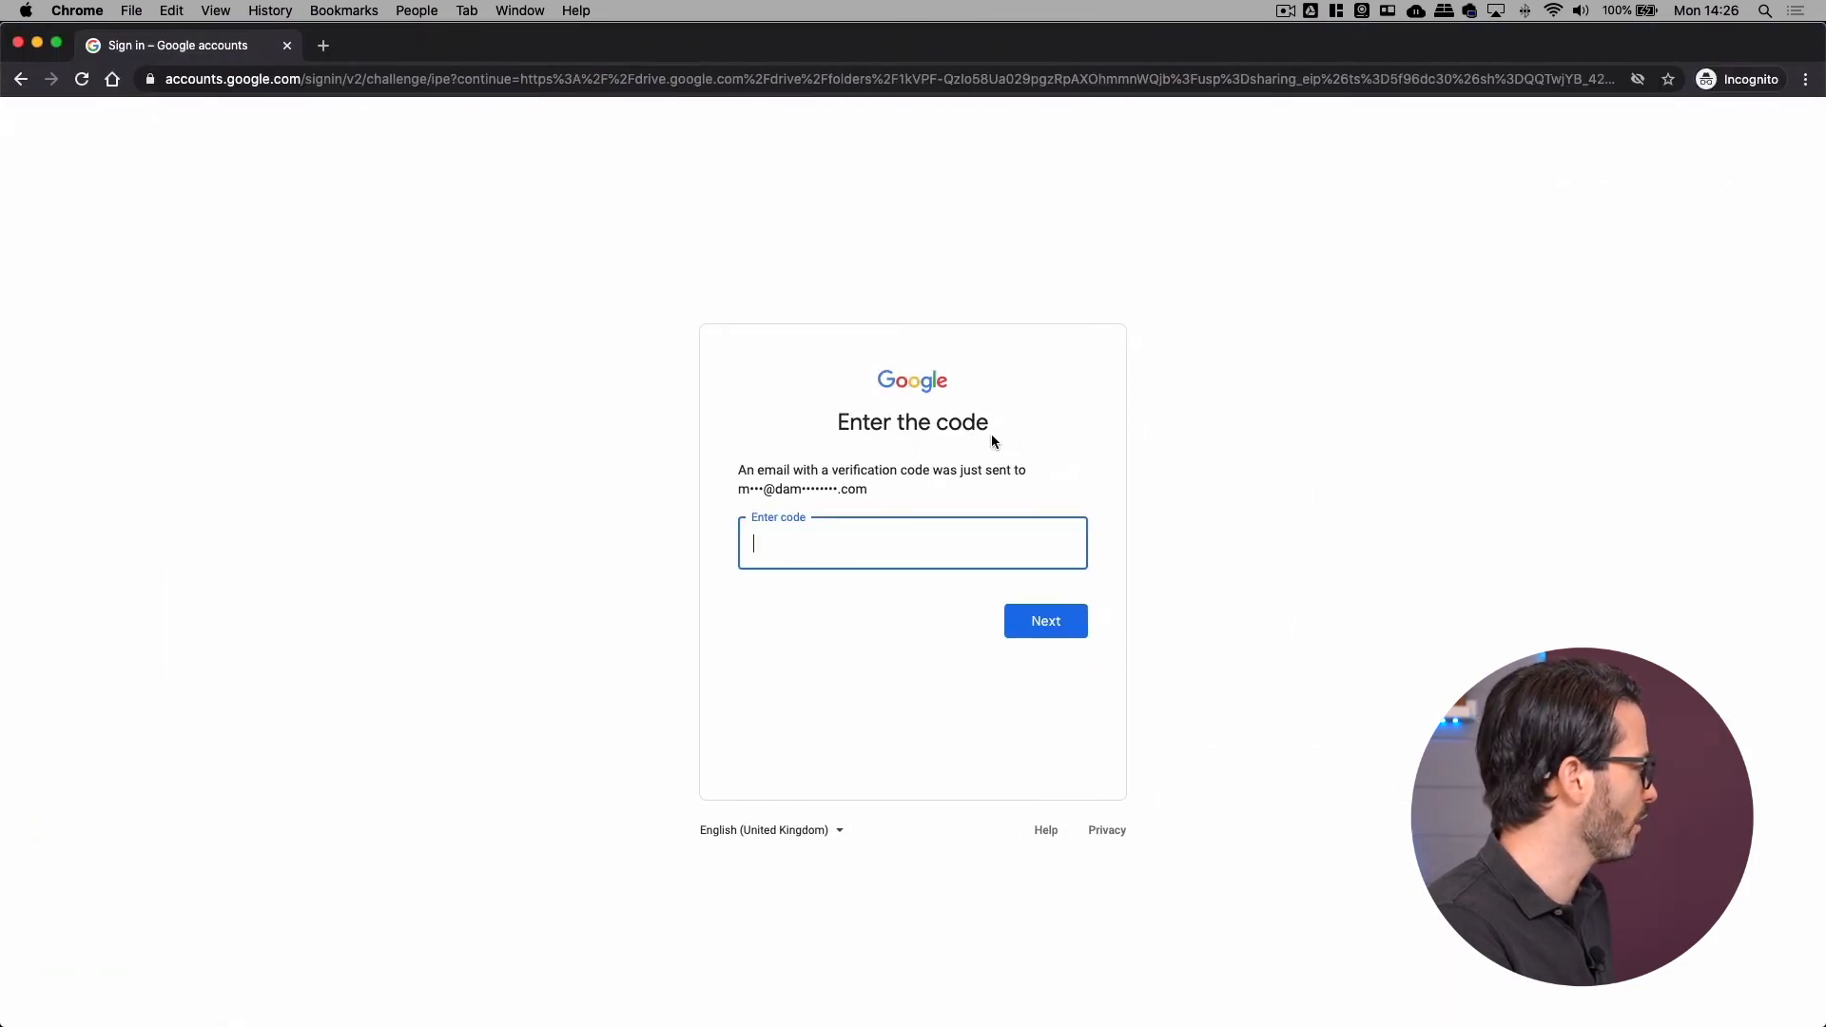
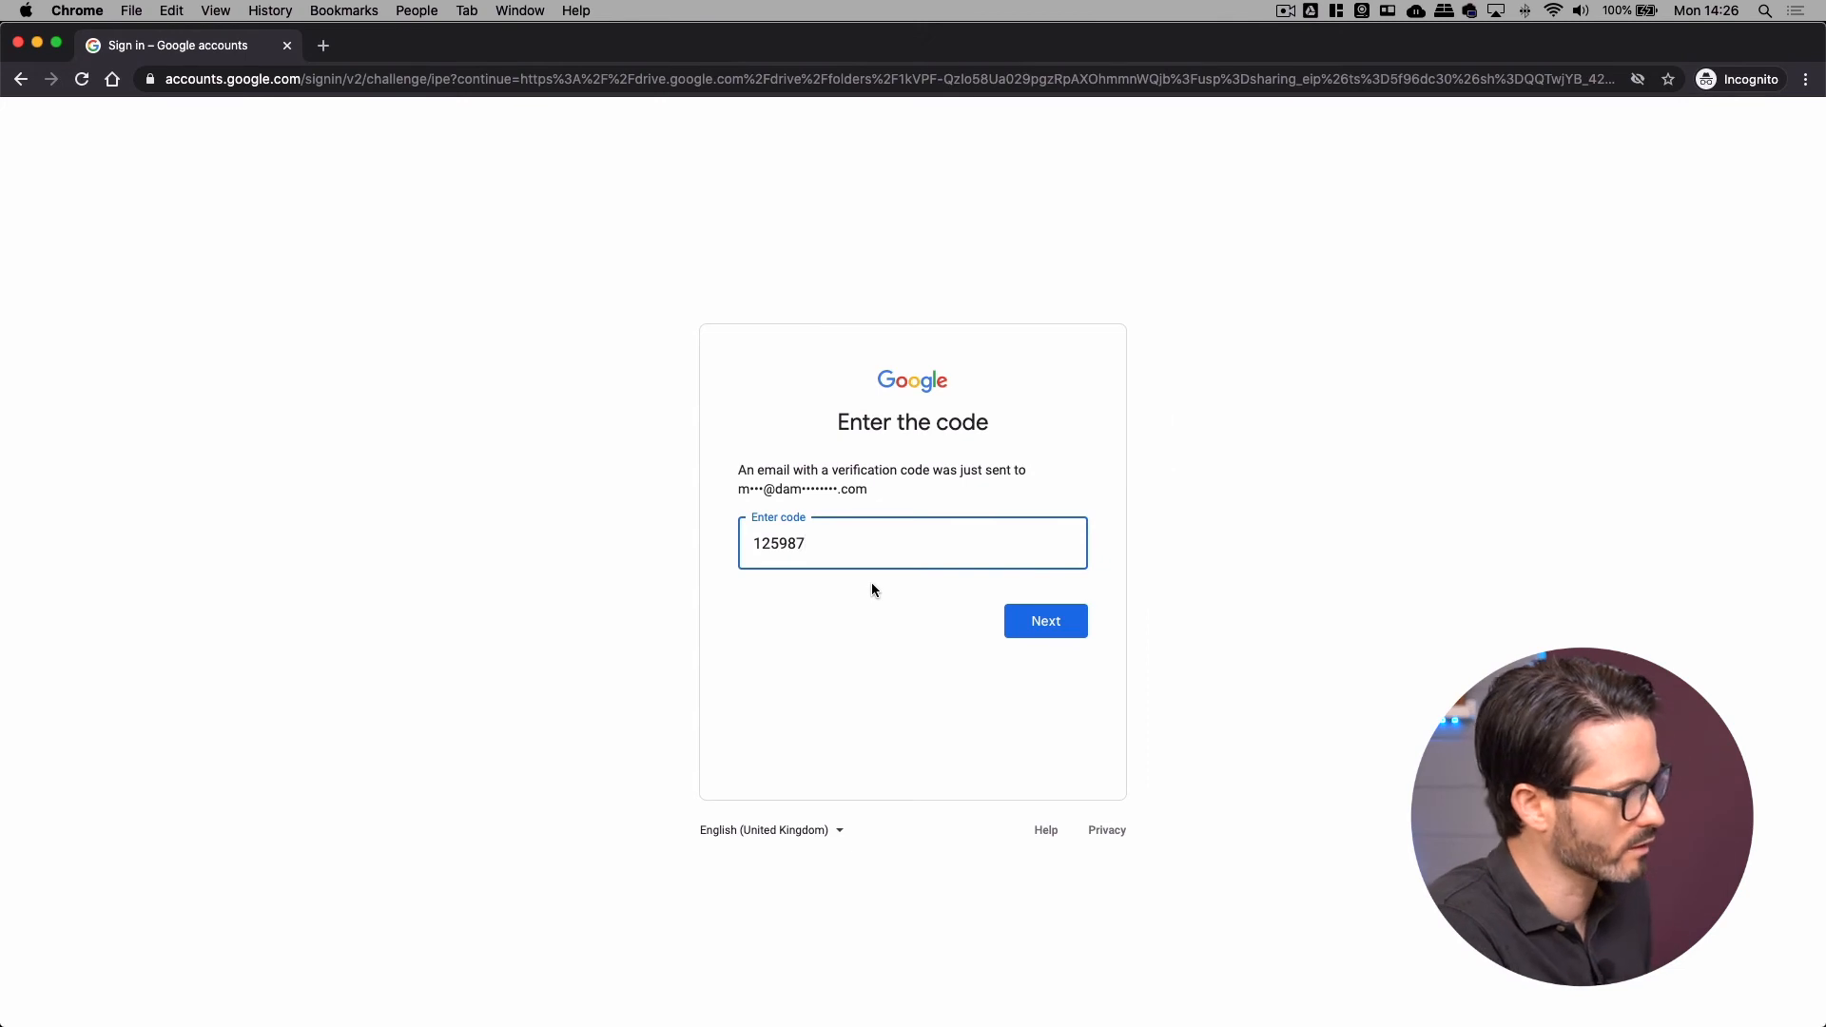
{"action": "left_click", "coordinate": [1044, 621]}
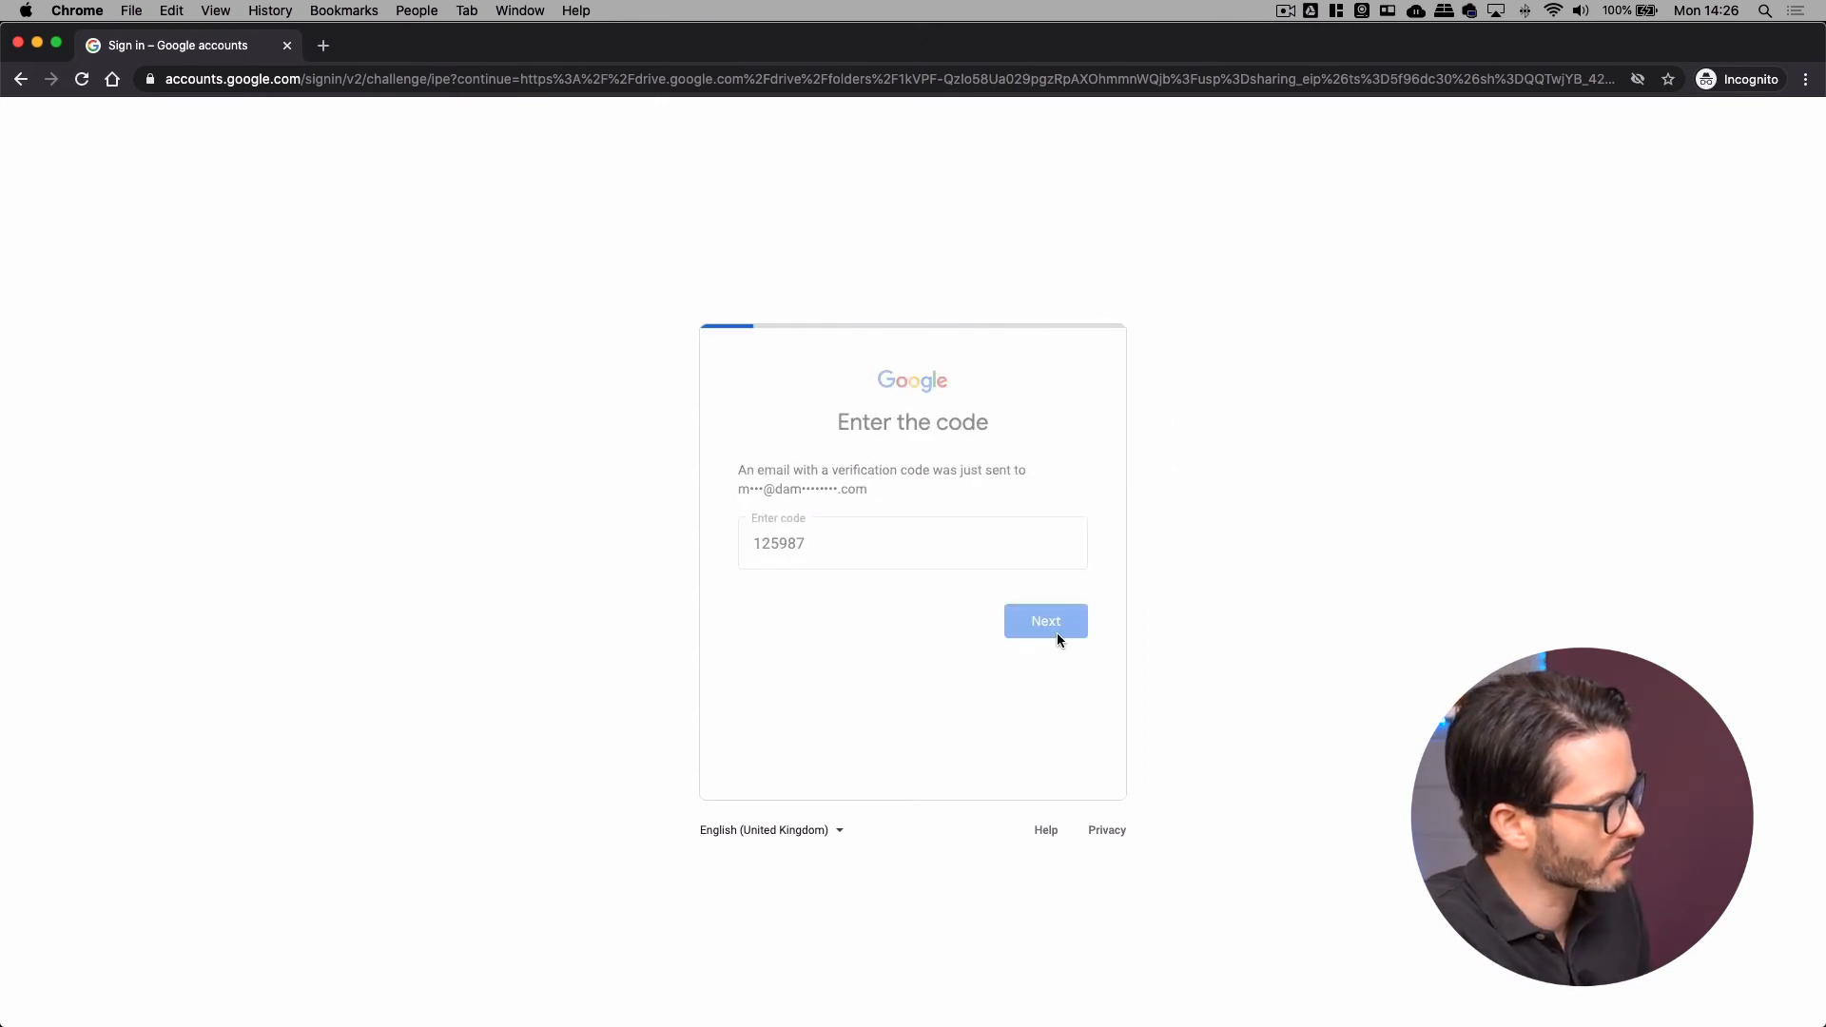
{"action": "left_click", "coordinate": [1044, 621]}
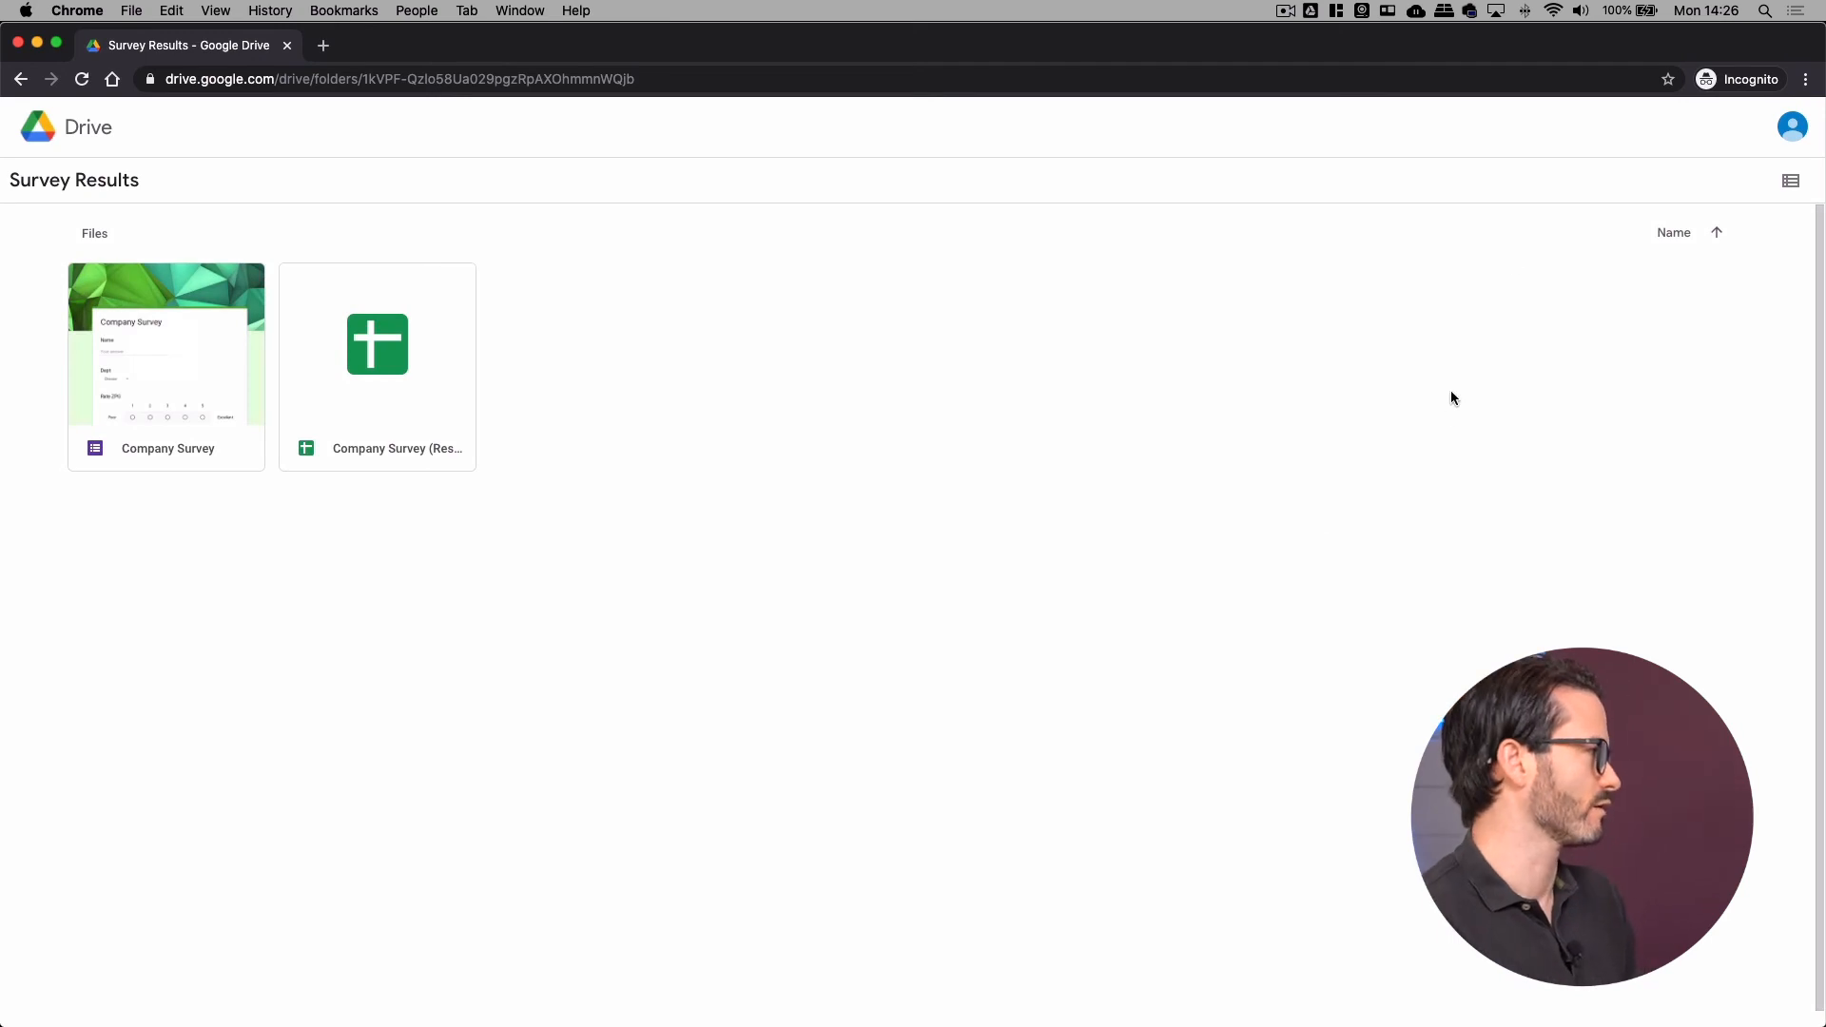
Step: Switch the Survey Results folder to List view with the Company Survey files' modification dates
{"action": "left_click", "coordinate": [1791, 181]}
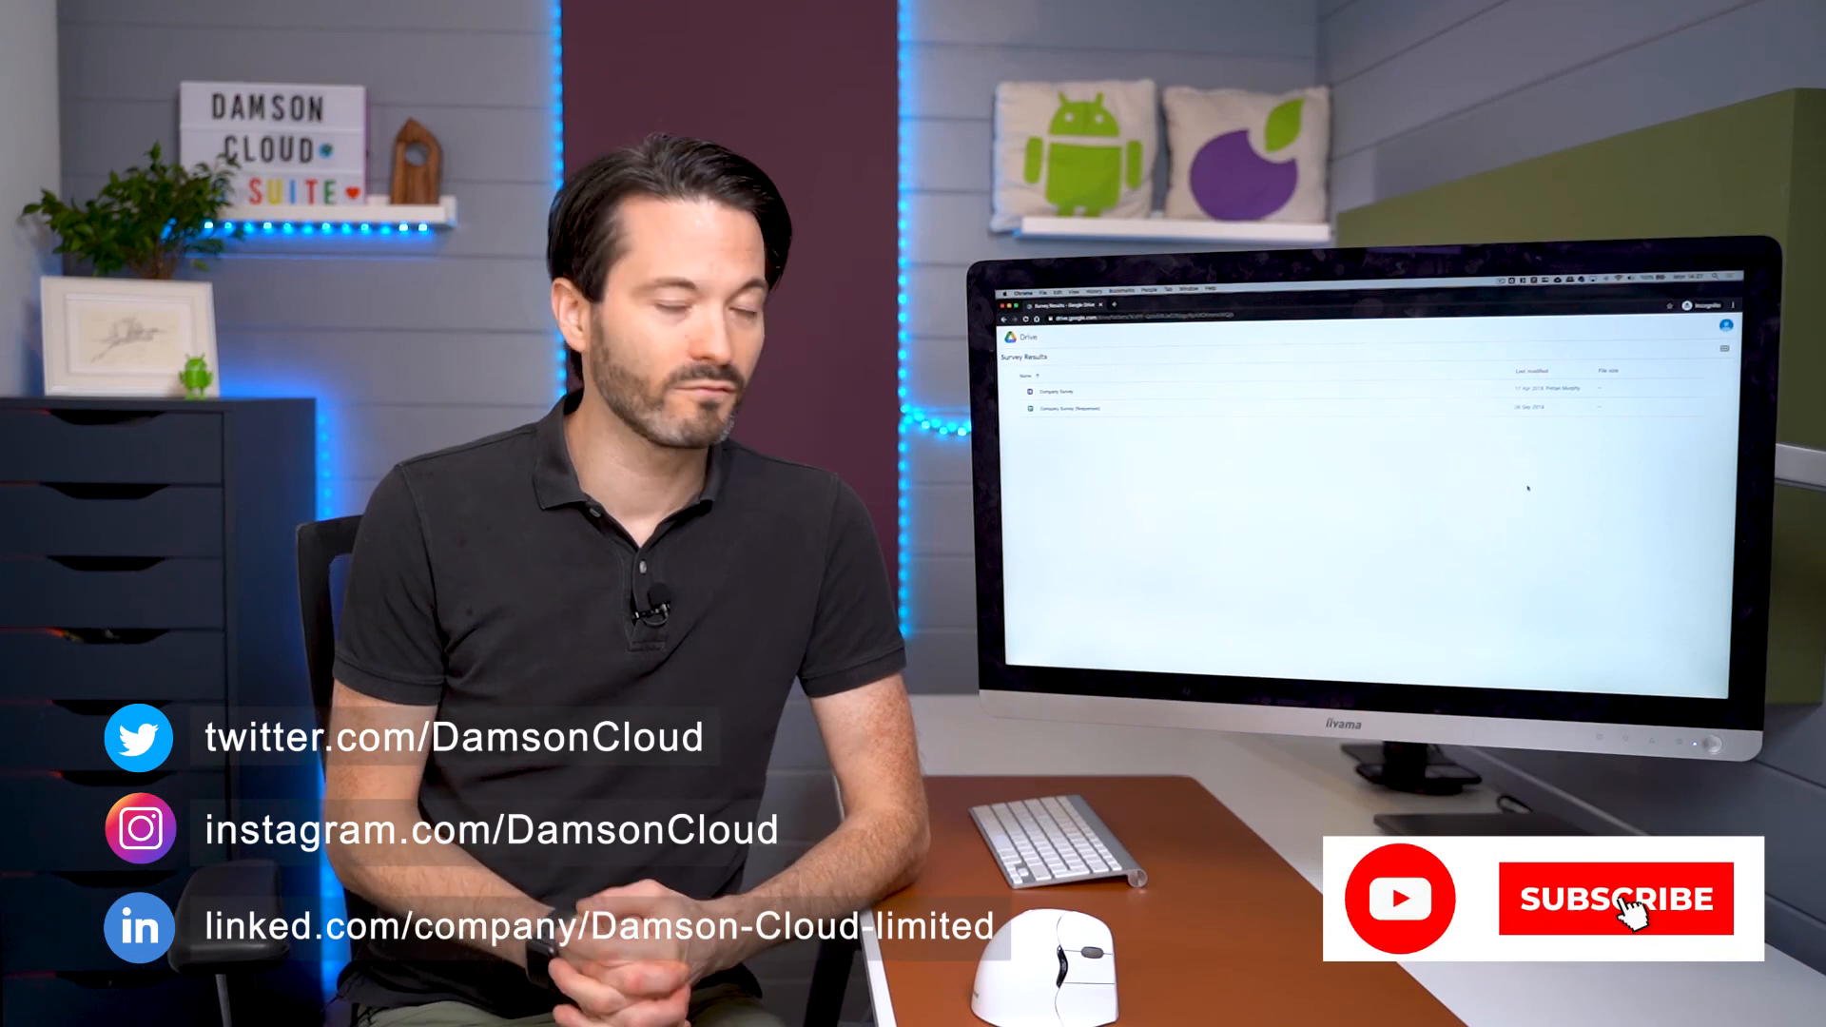
{"action": "left_click", "coordinate": [1617, 898]}
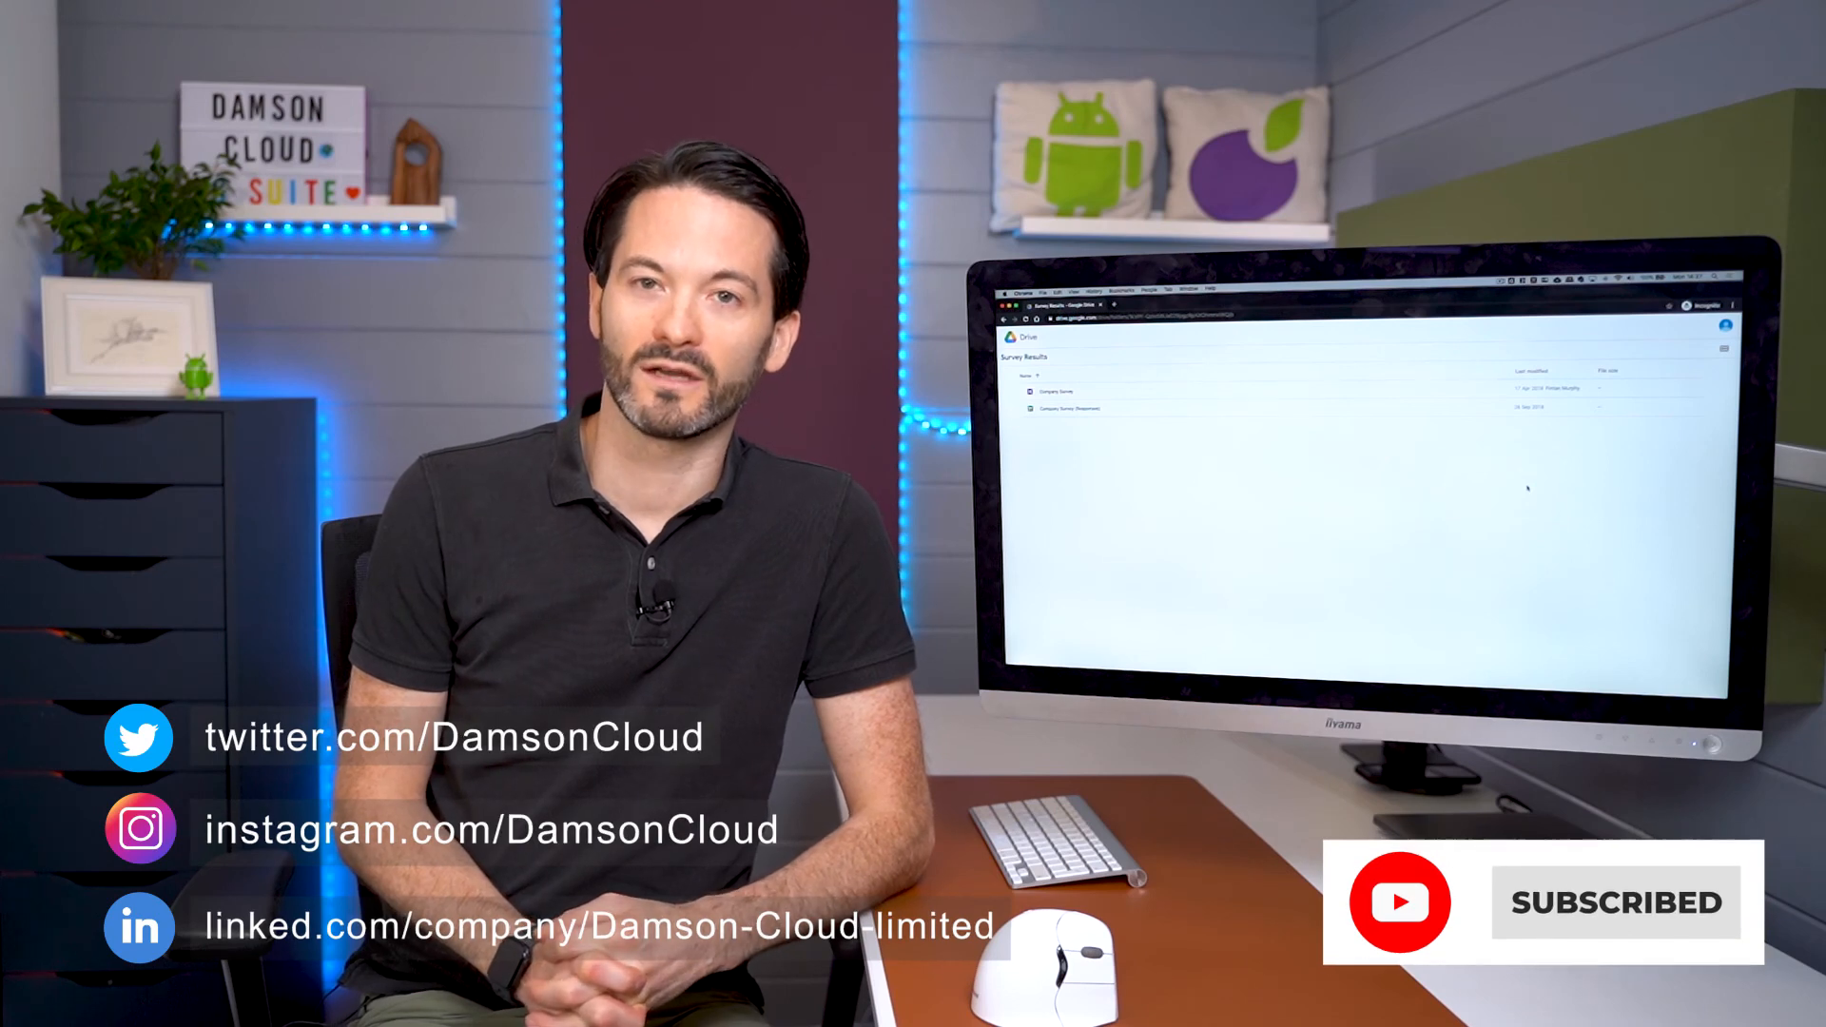